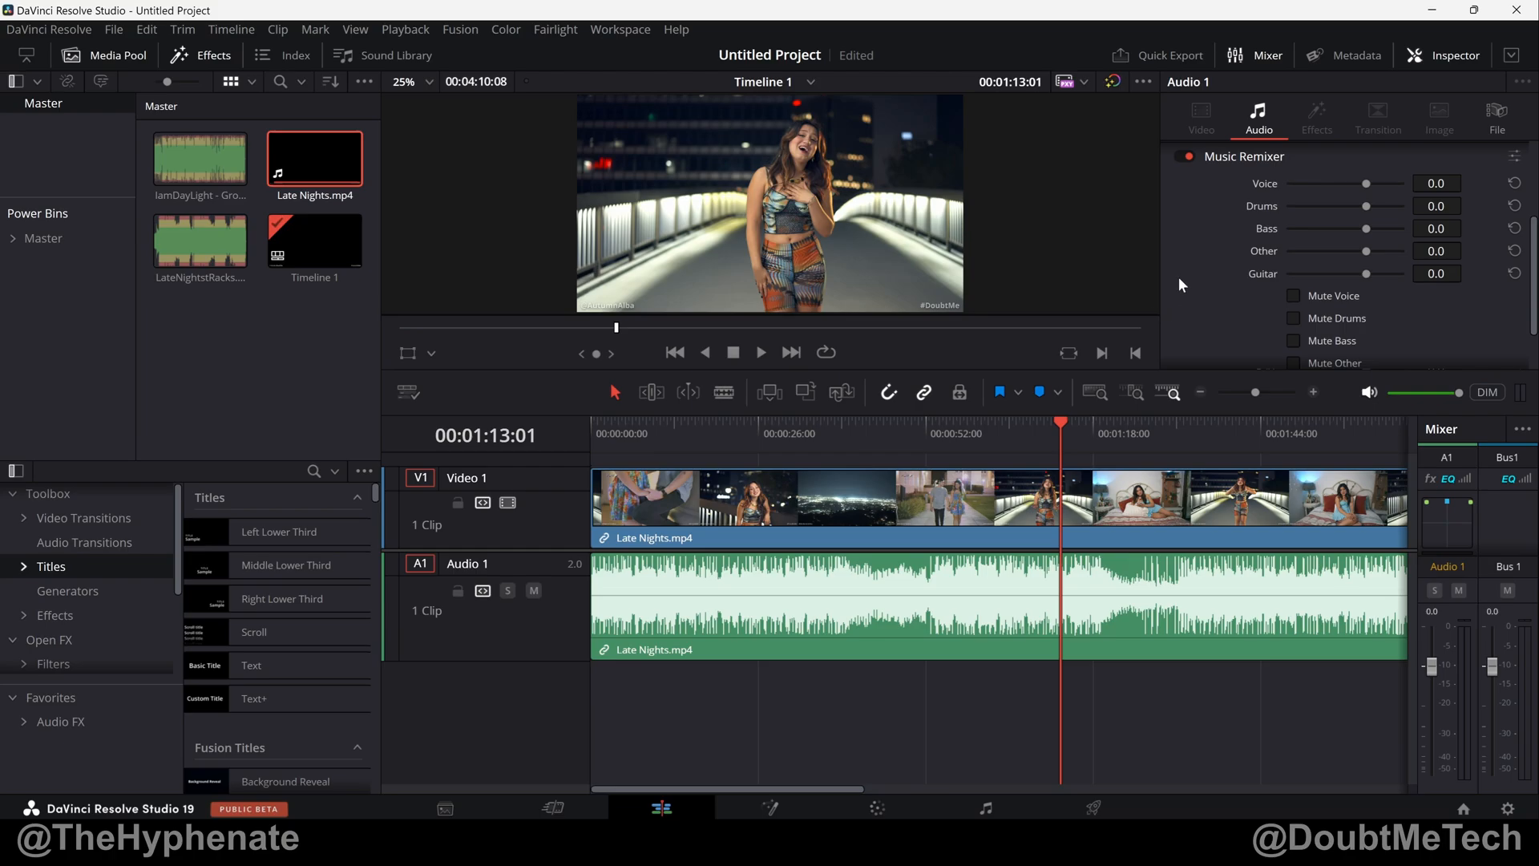
mouse_move(1250, 165)
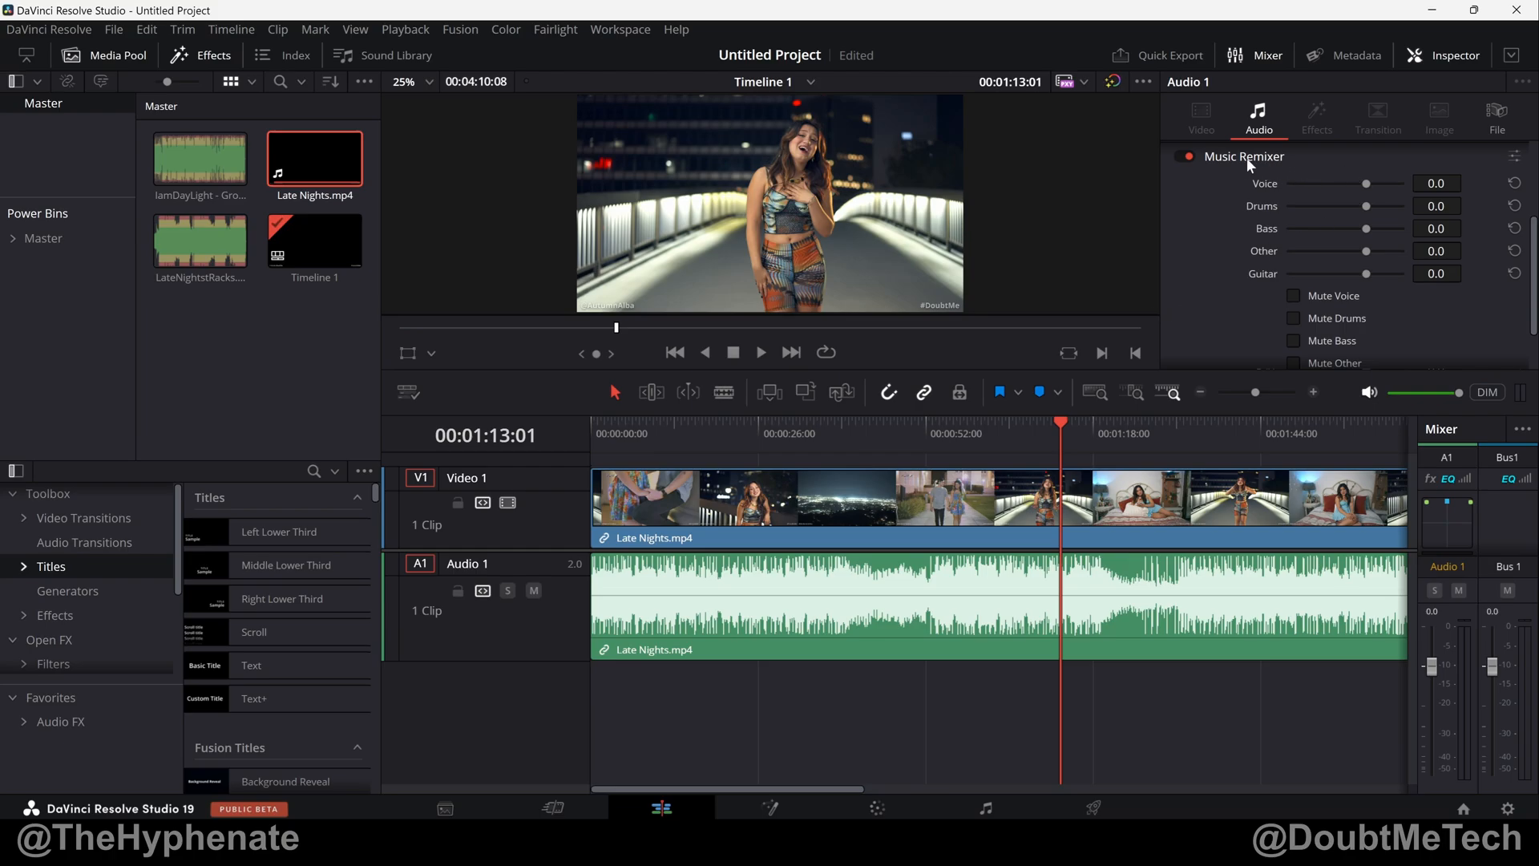
mouse_move(1314, 242)
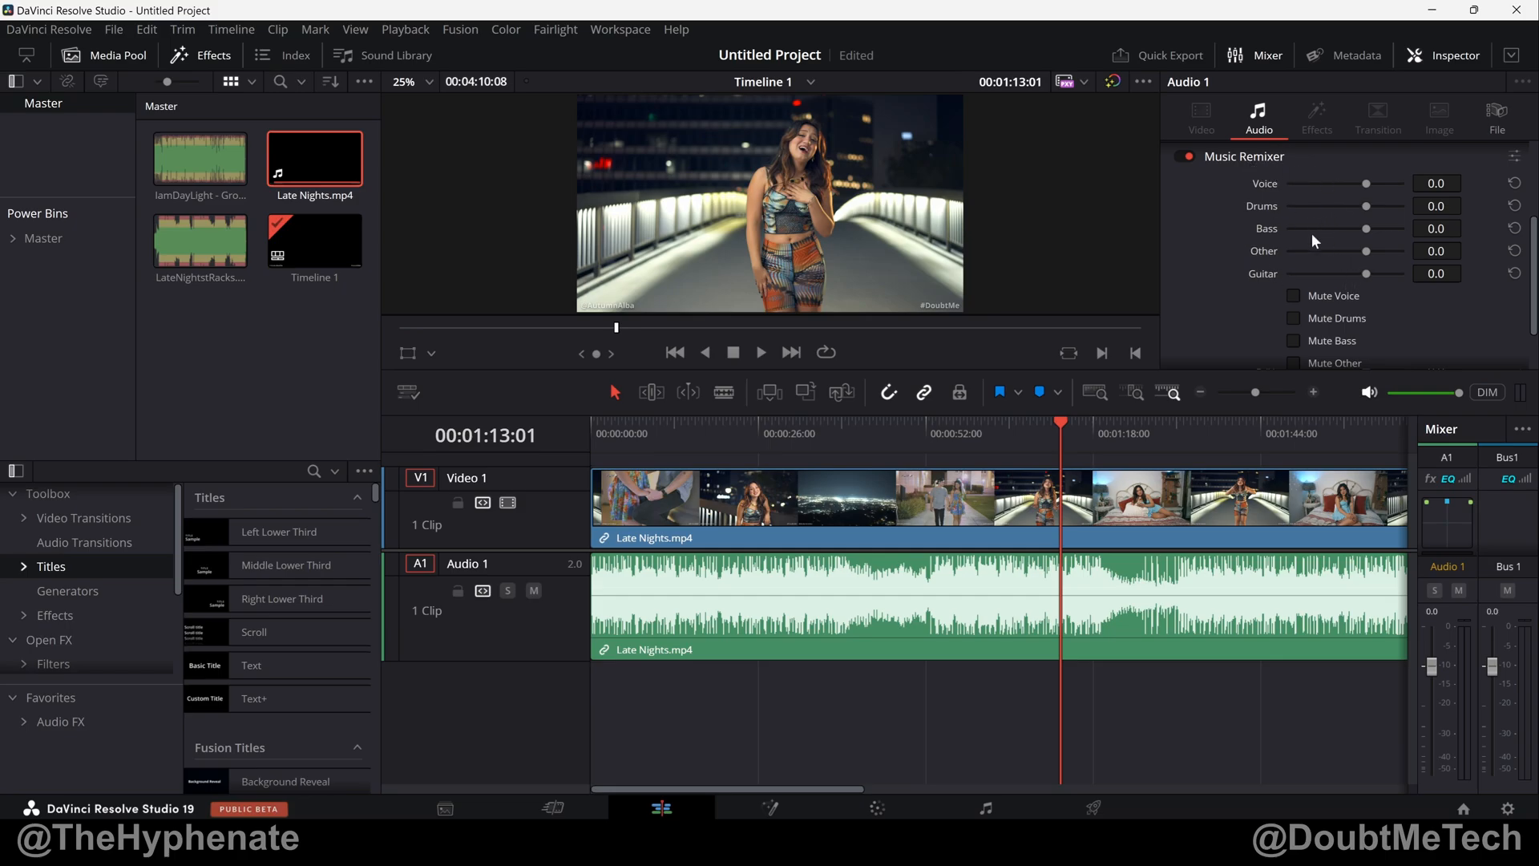
mouse_move(1344, 213)
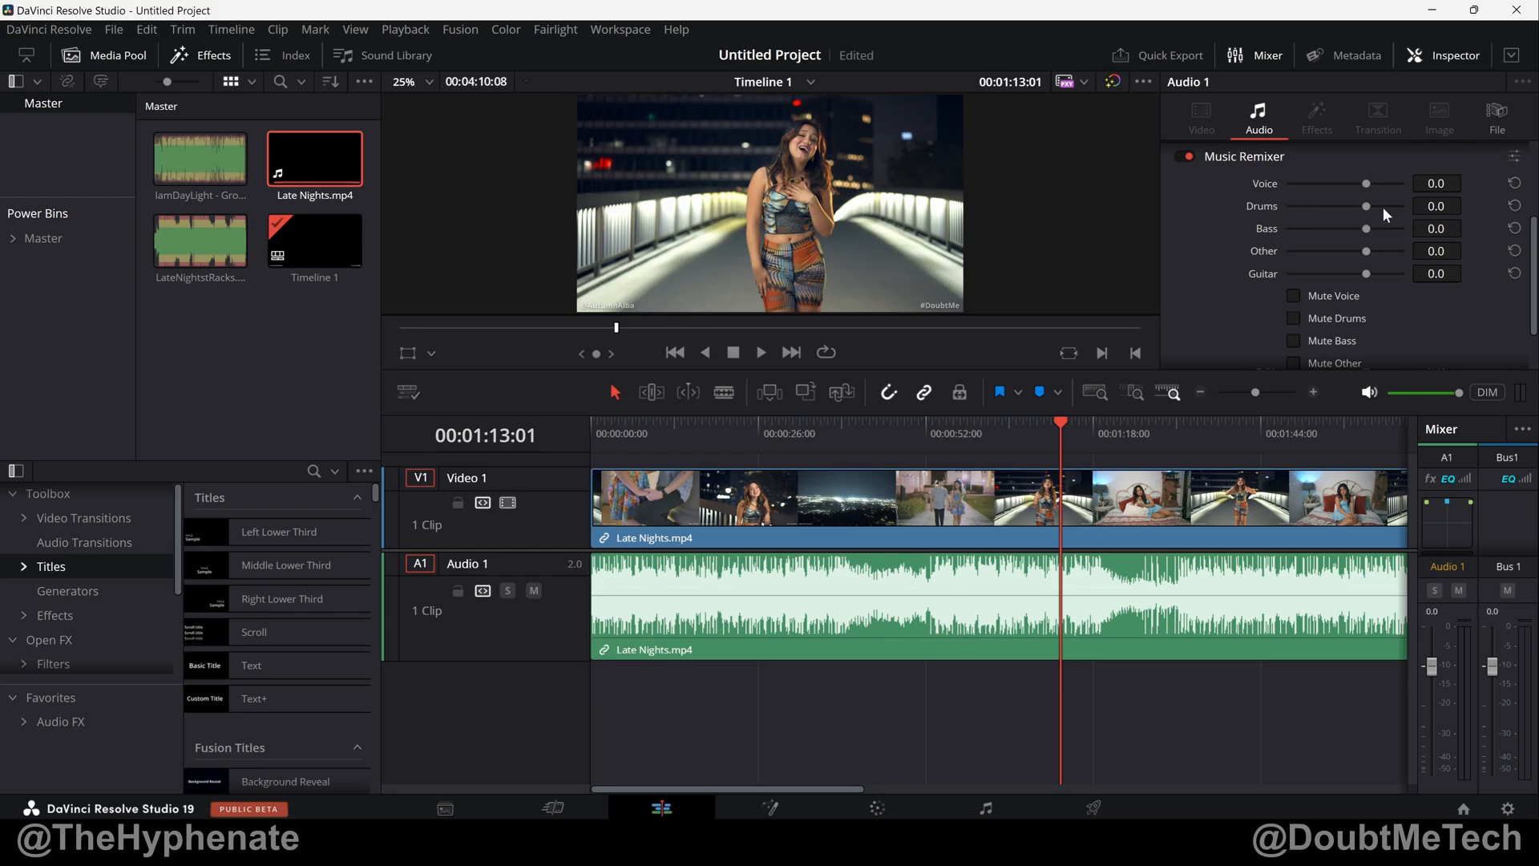
mouse_move(1336, 218)
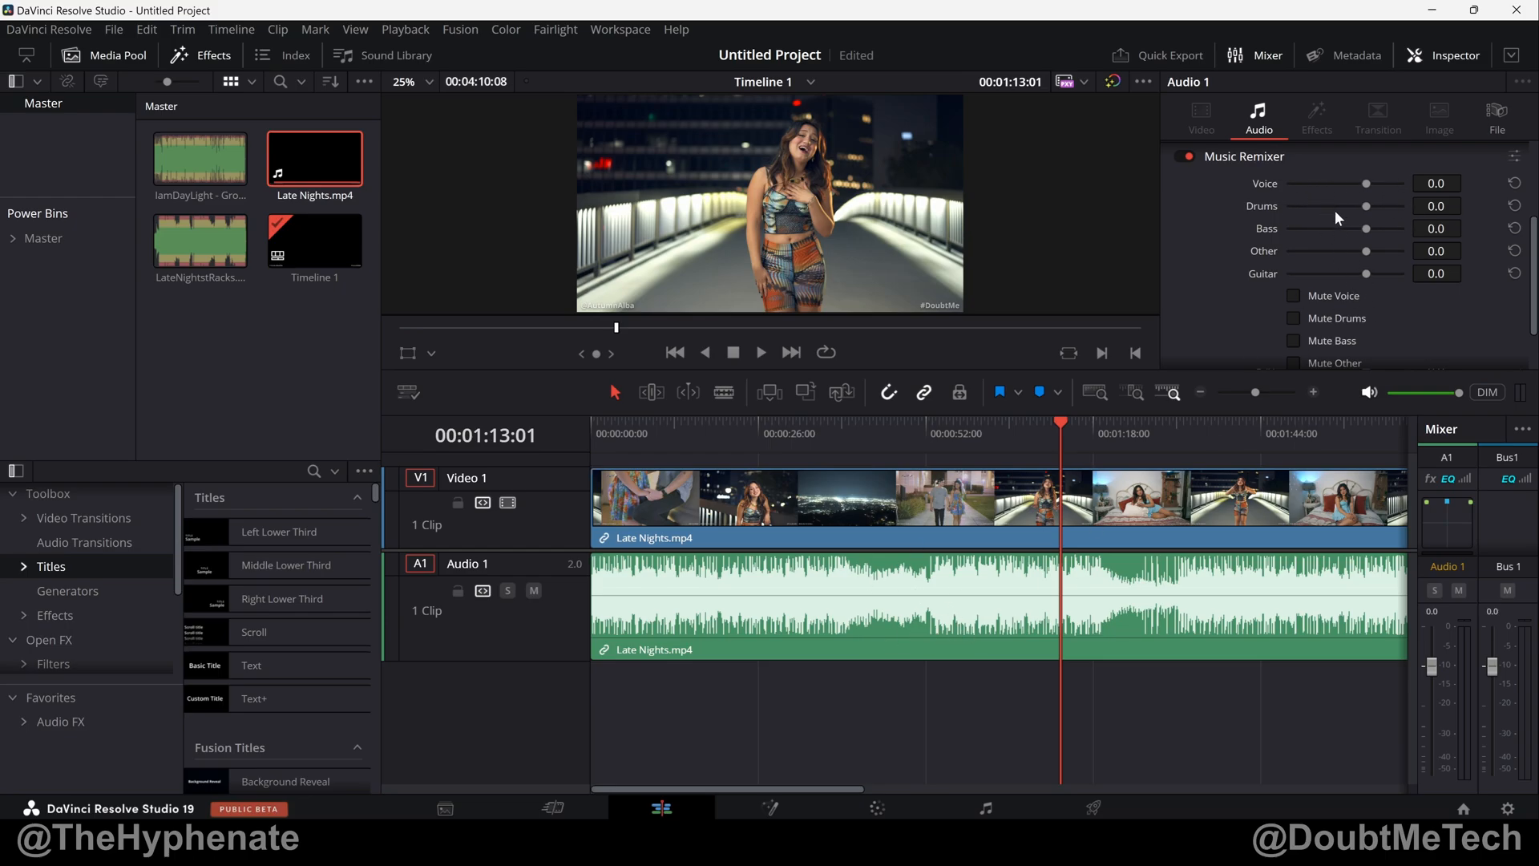
mouse_move(1292, 277)
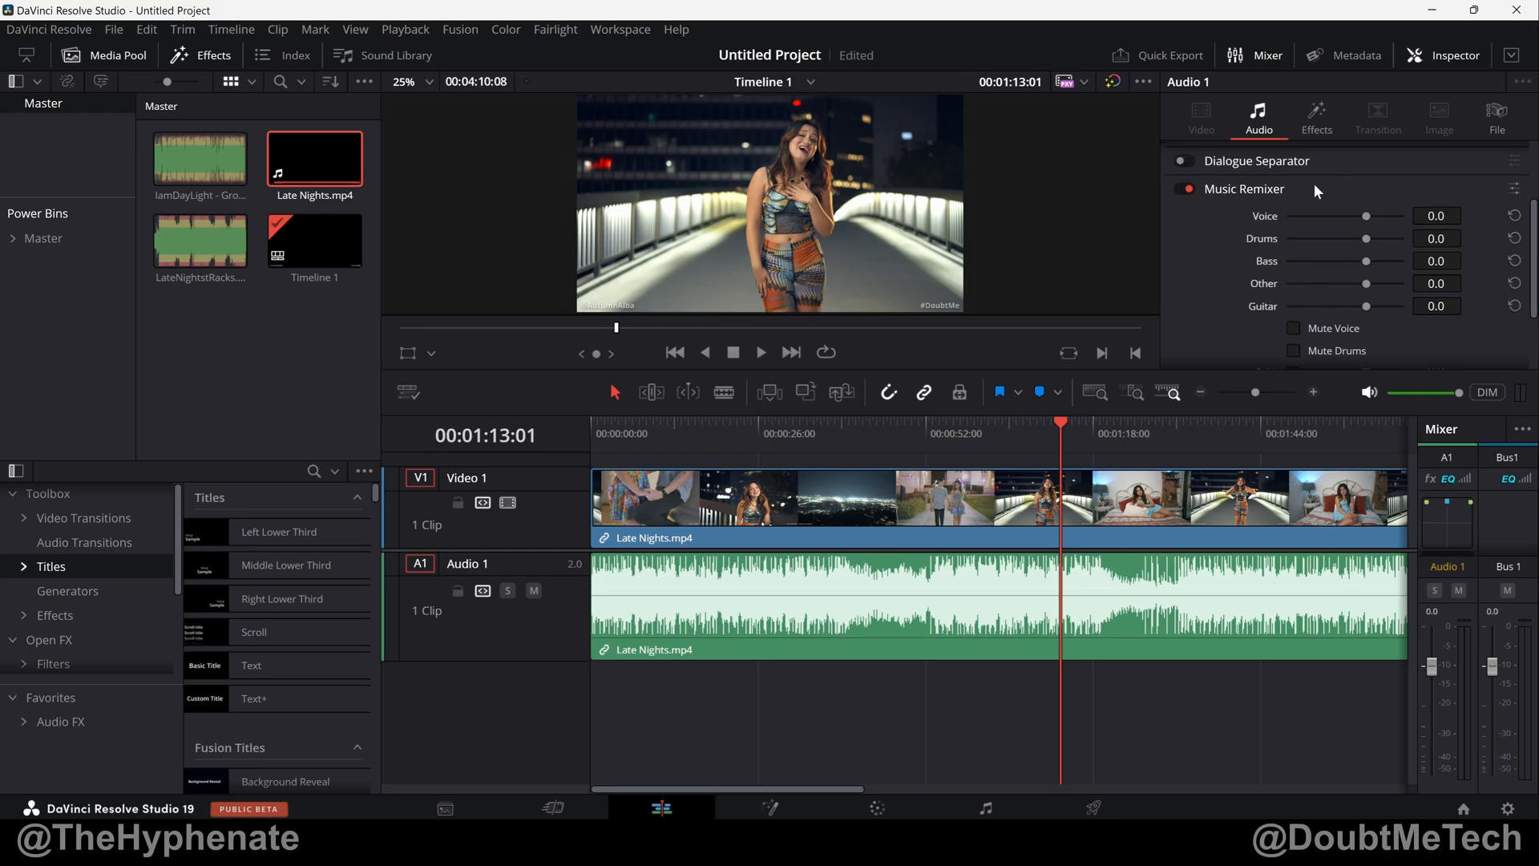
mouse_move(1318, 190)
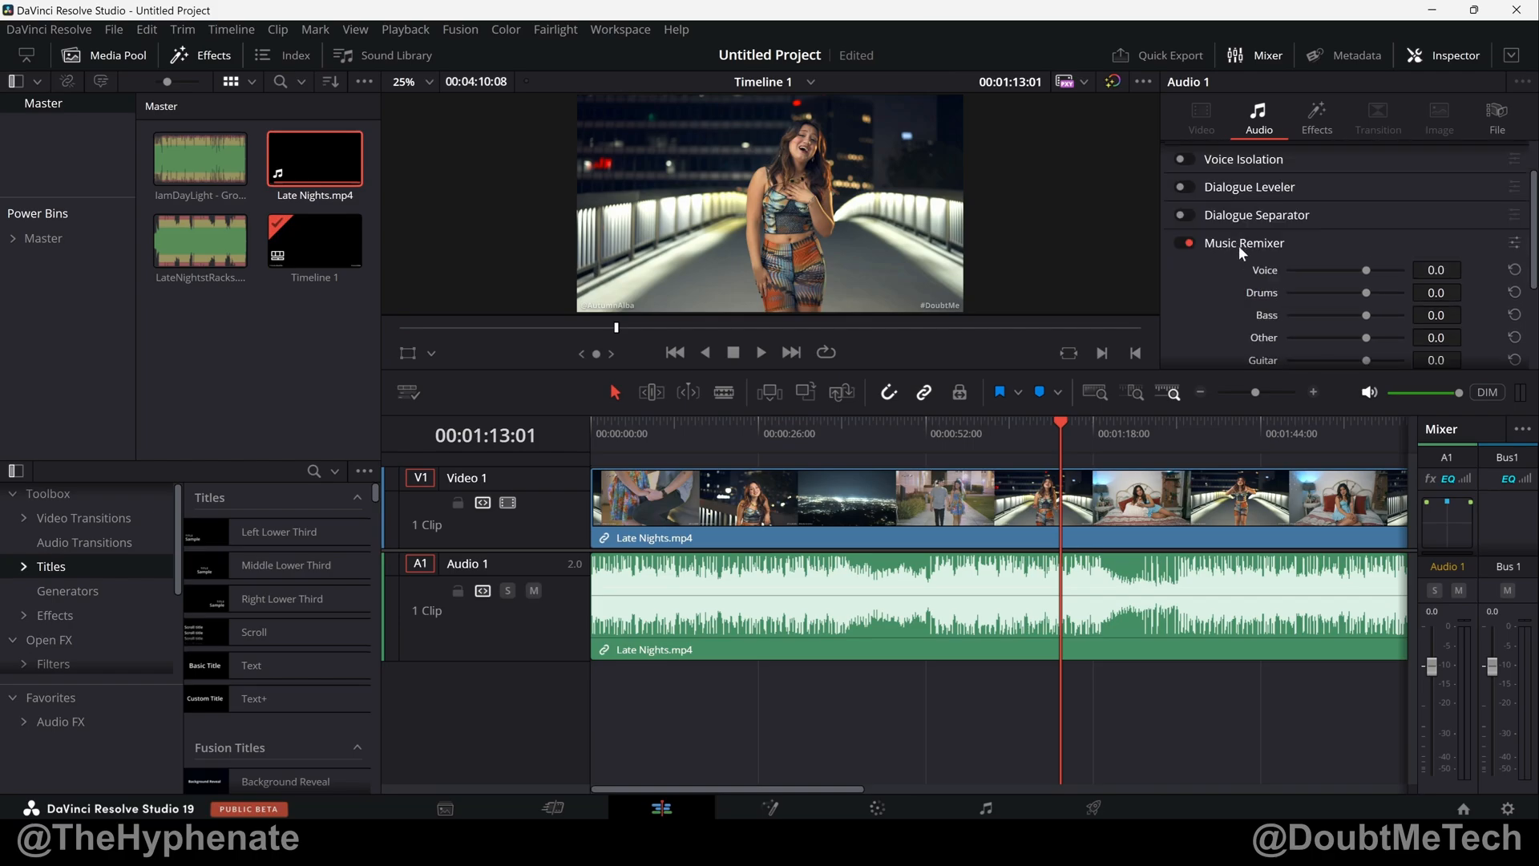
mouse_move(1245, 251)
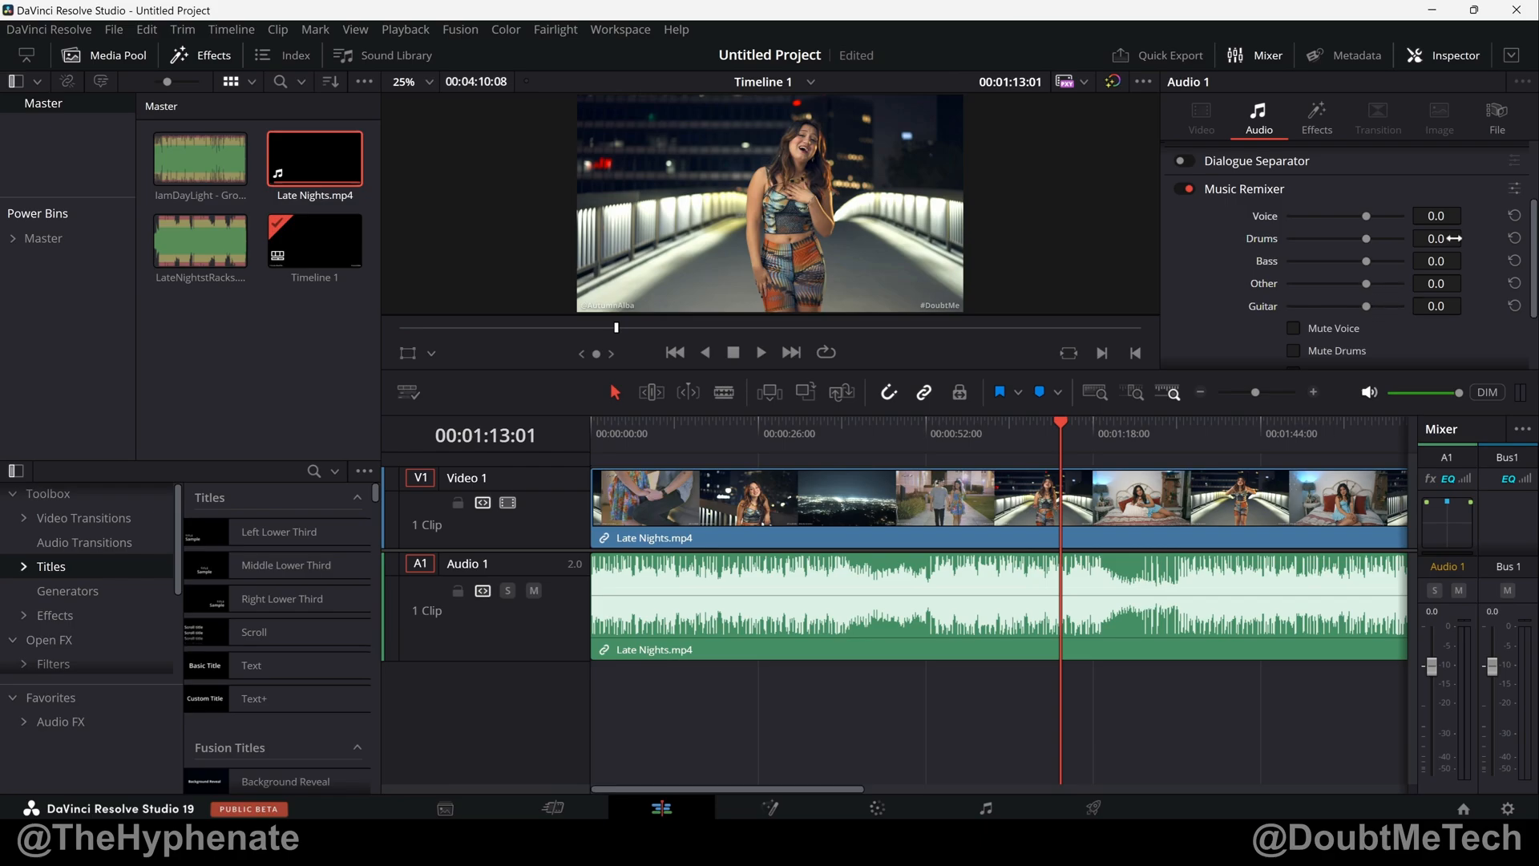
Step: Scroll the Inspector Audio panel down past Dialogue Separator to reach Music Remixer
scroll(down, 3)
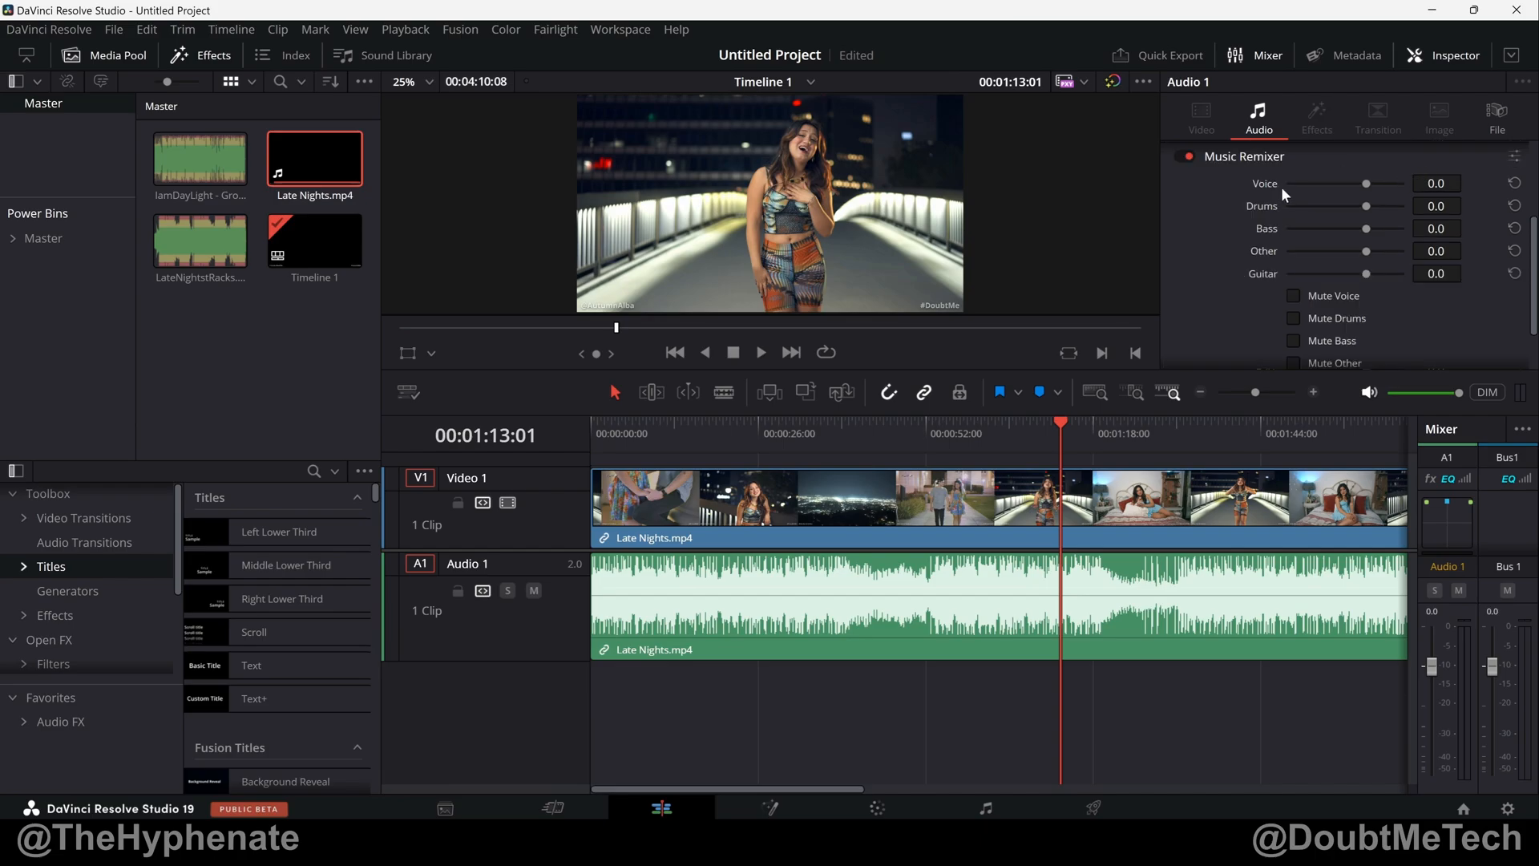
mouse_move(1297, 200)
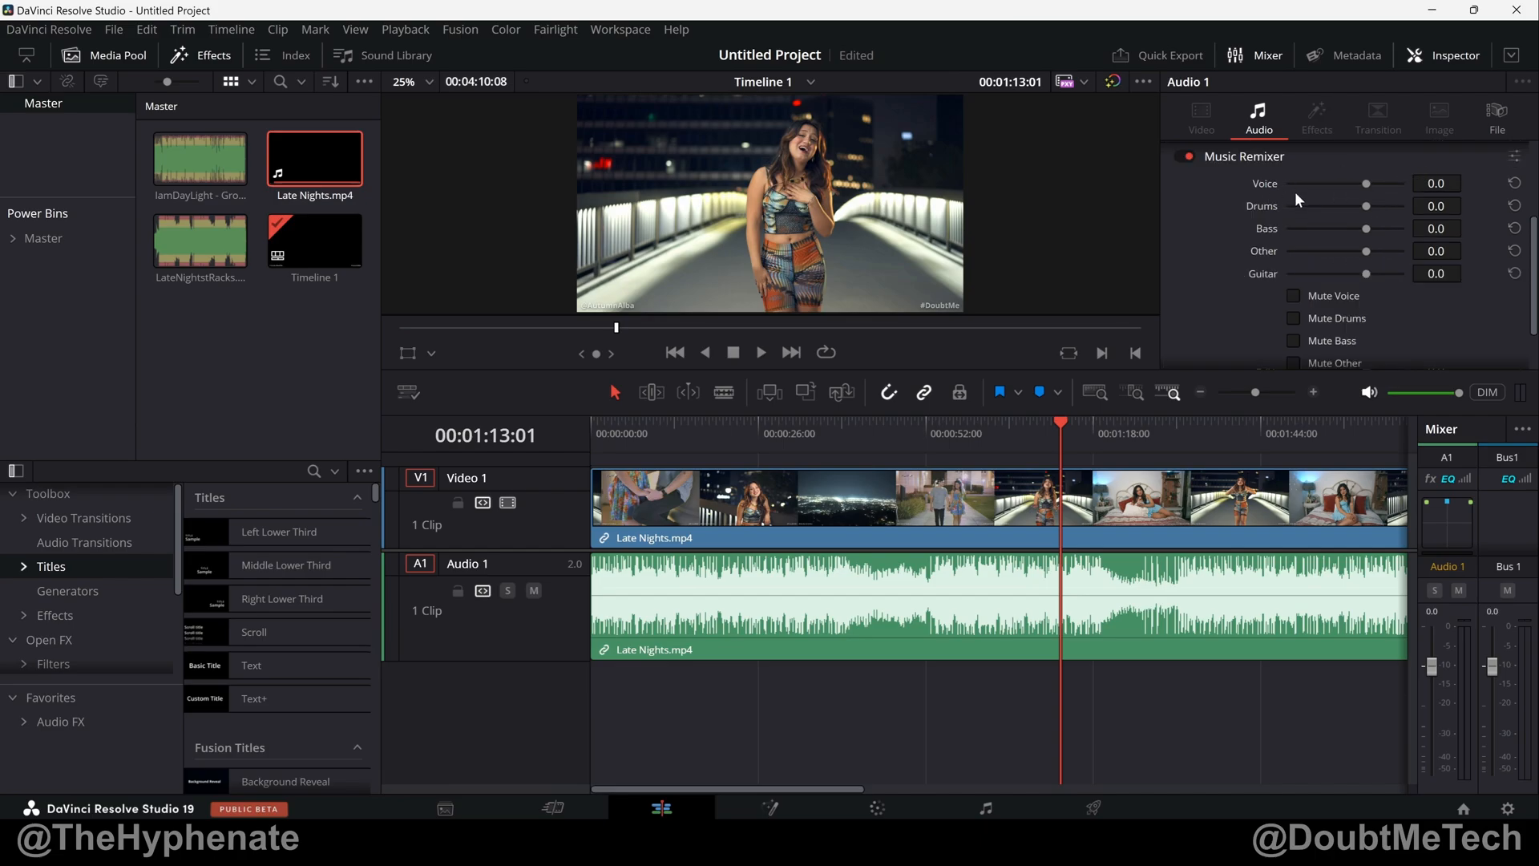
mouse_move(1327, 270)
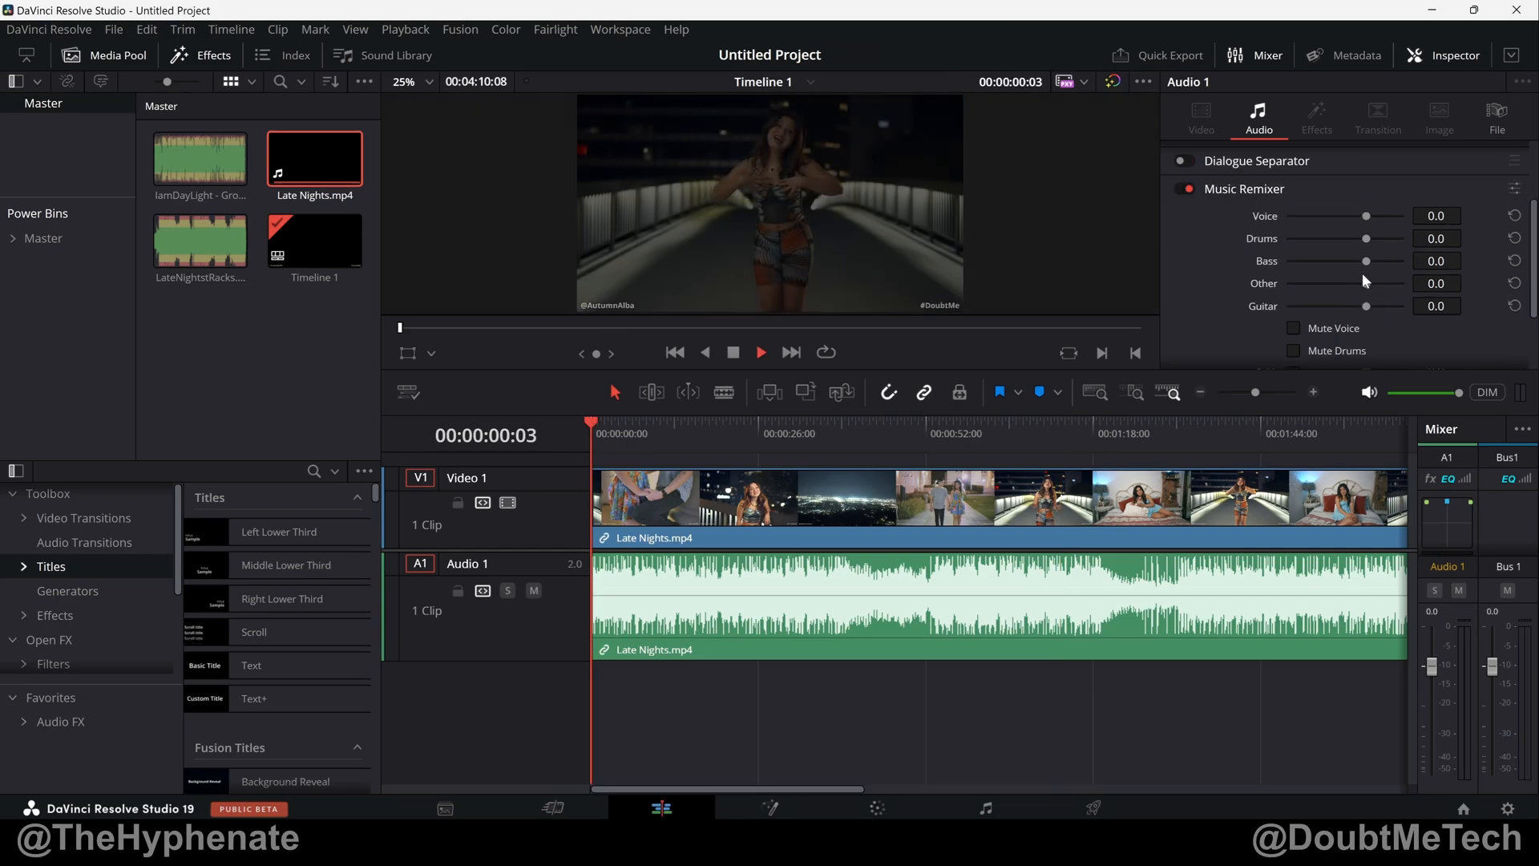
Step: Test the Voice stem level, sweeping it down to -100 and back up to around -18
click(760, 352)
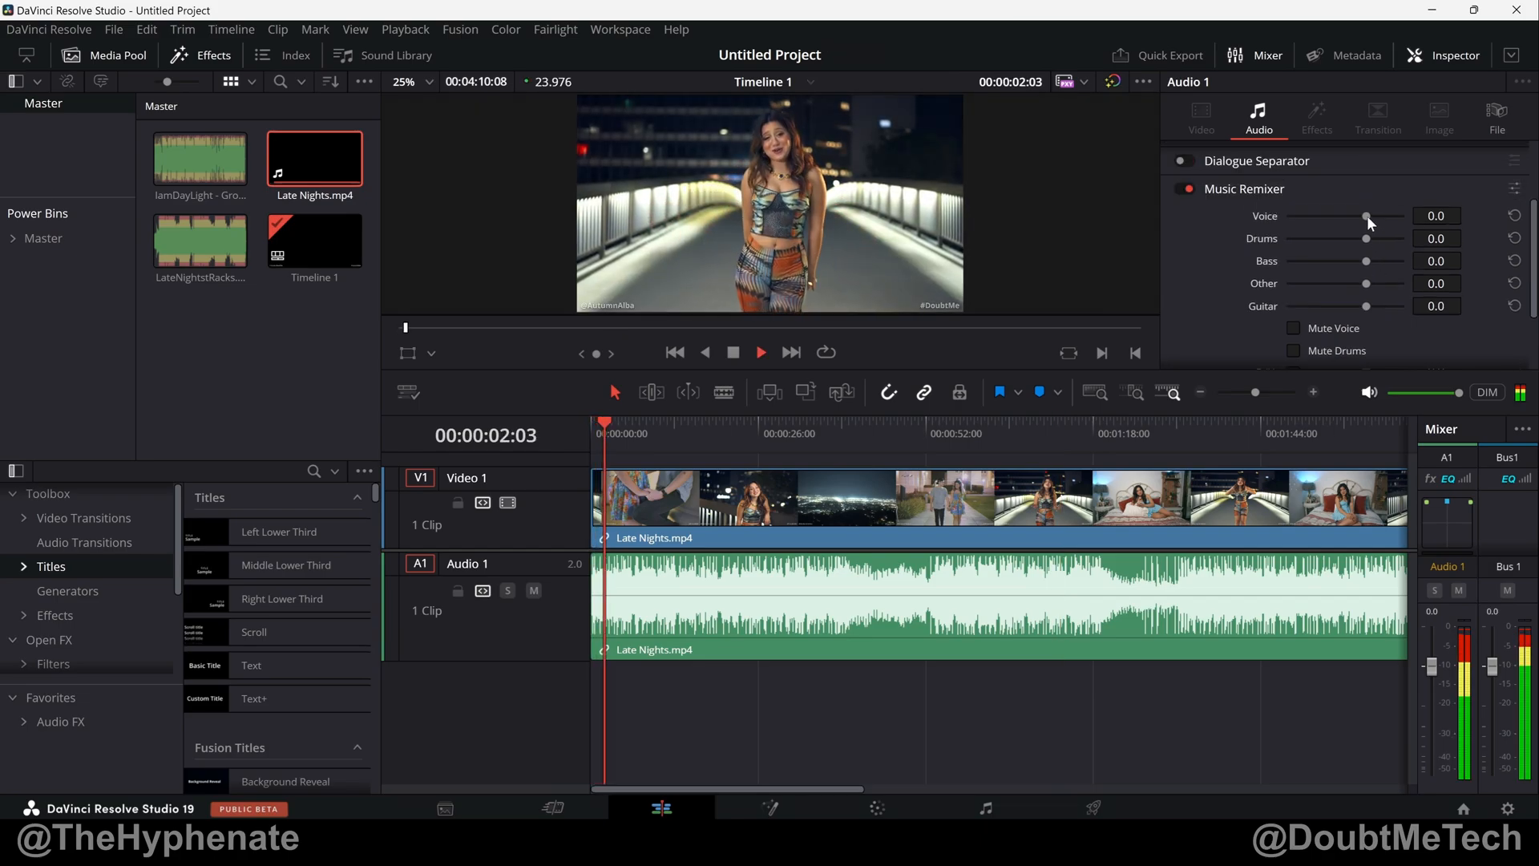
drag(1368, 216, 1302, 216)
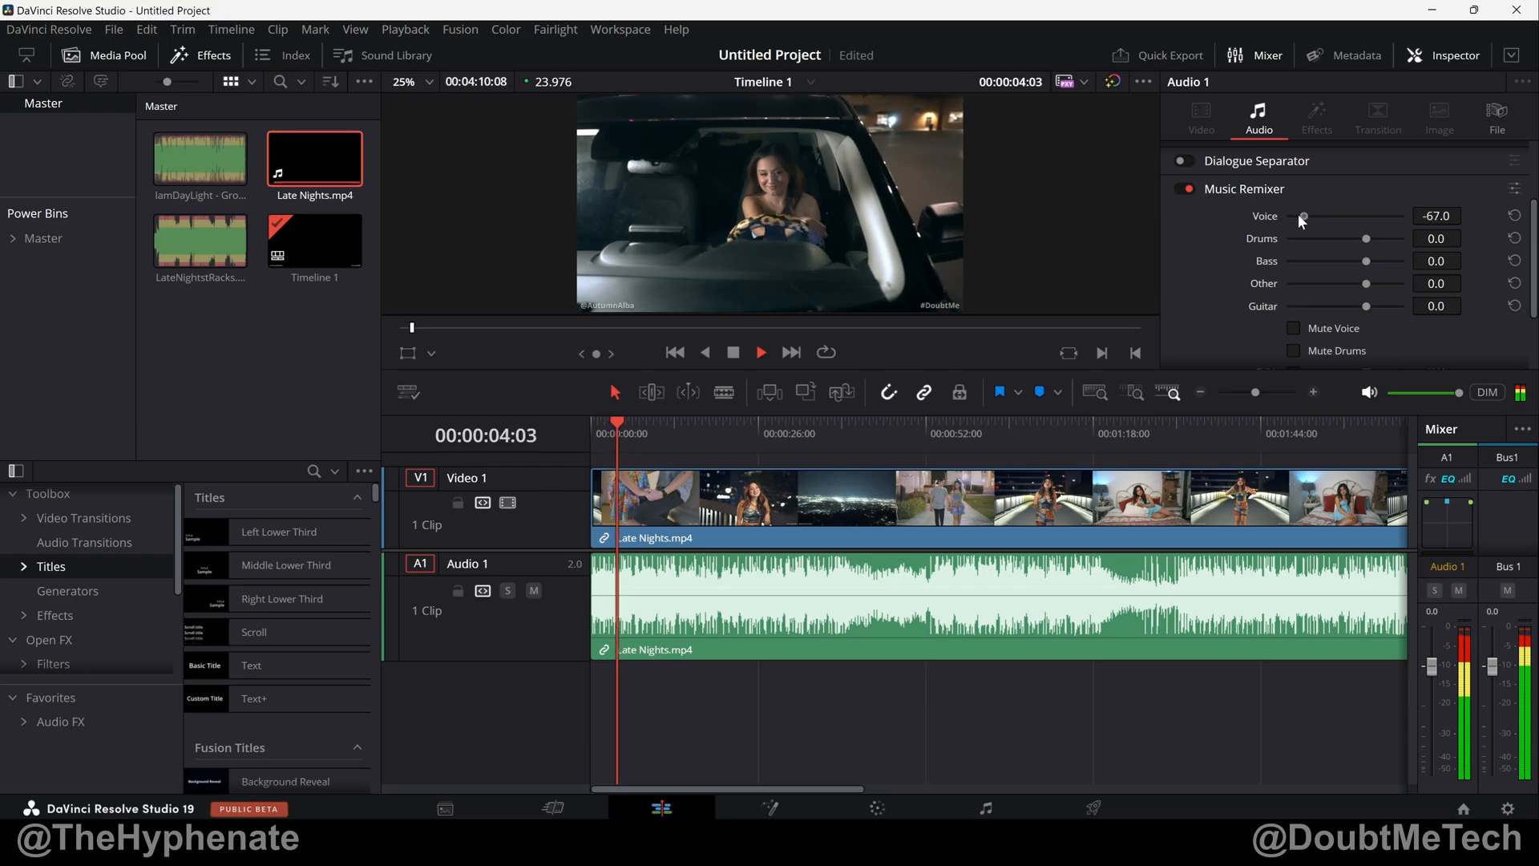
drag(1302, 215, 1286, 215)
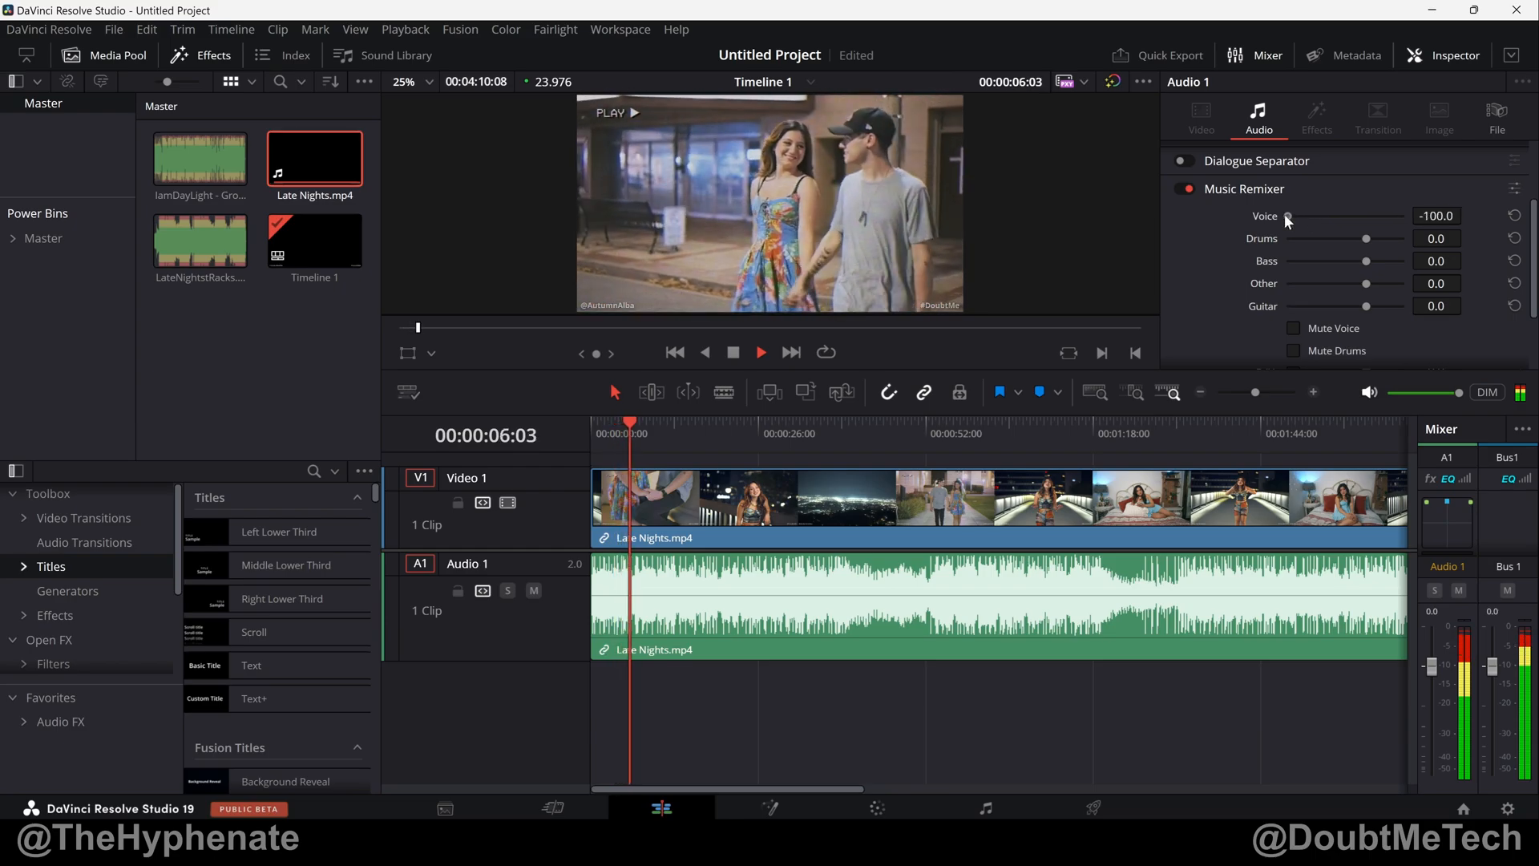
drag(1286, 215, 1333, 215)
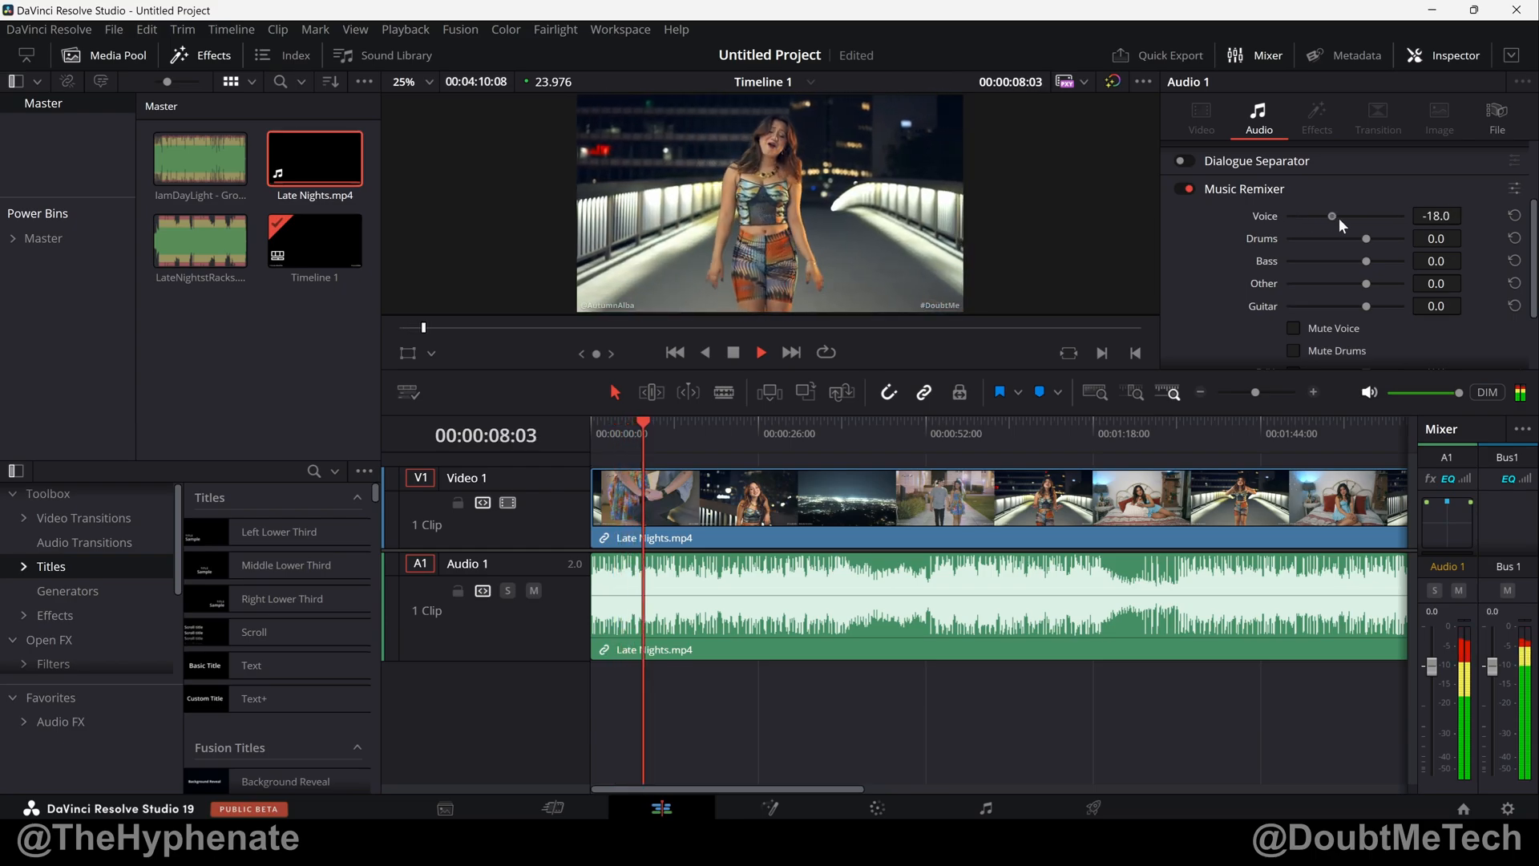
drag(1332, 215, 1359, 214)
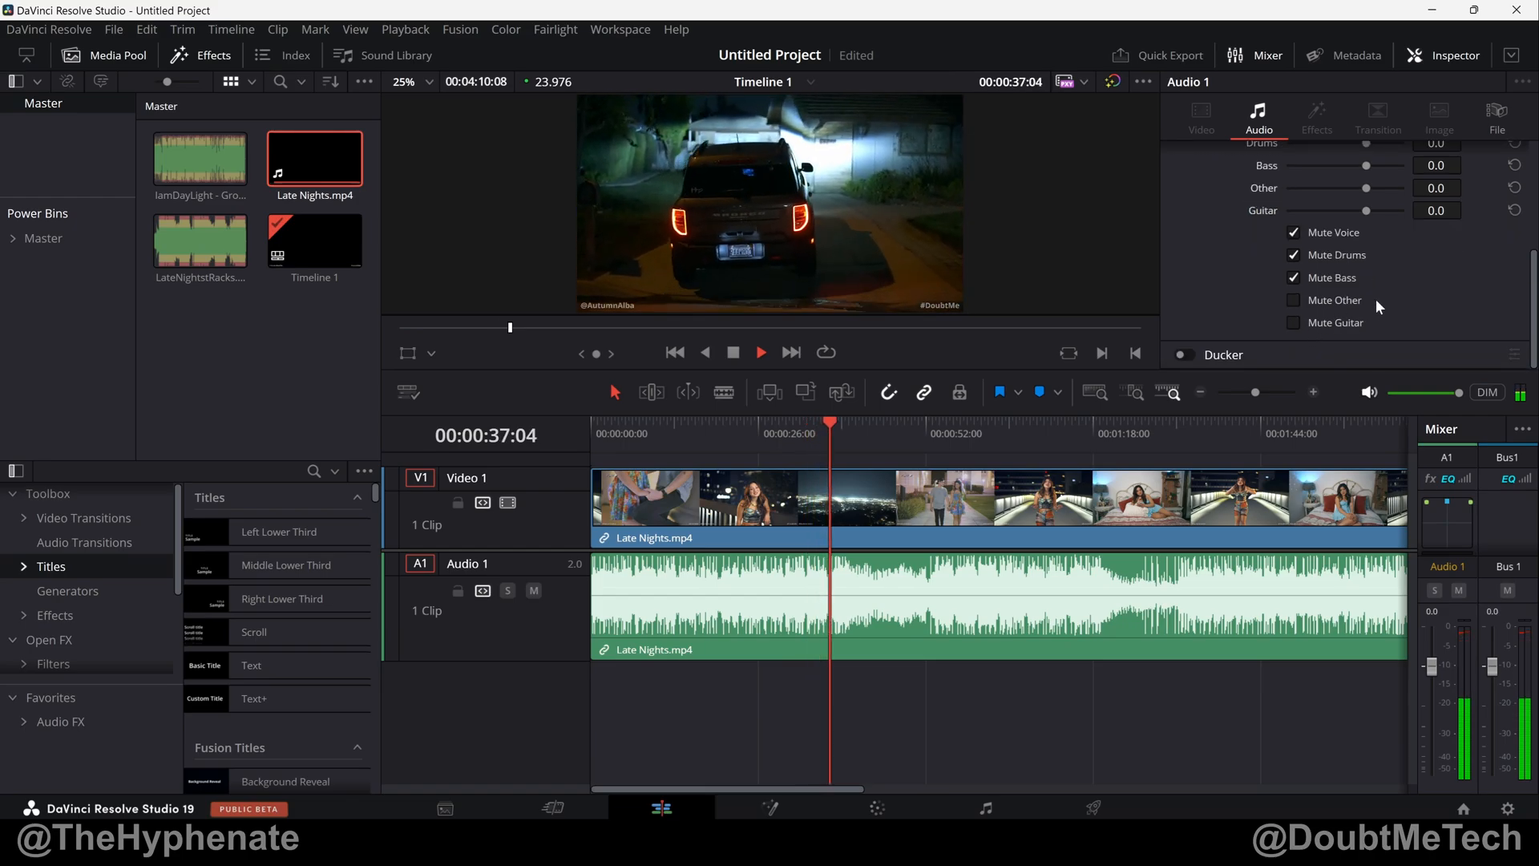
Step: Toggle the Other and Drums stem mutes, ending with no stems muted
click(760, 351)
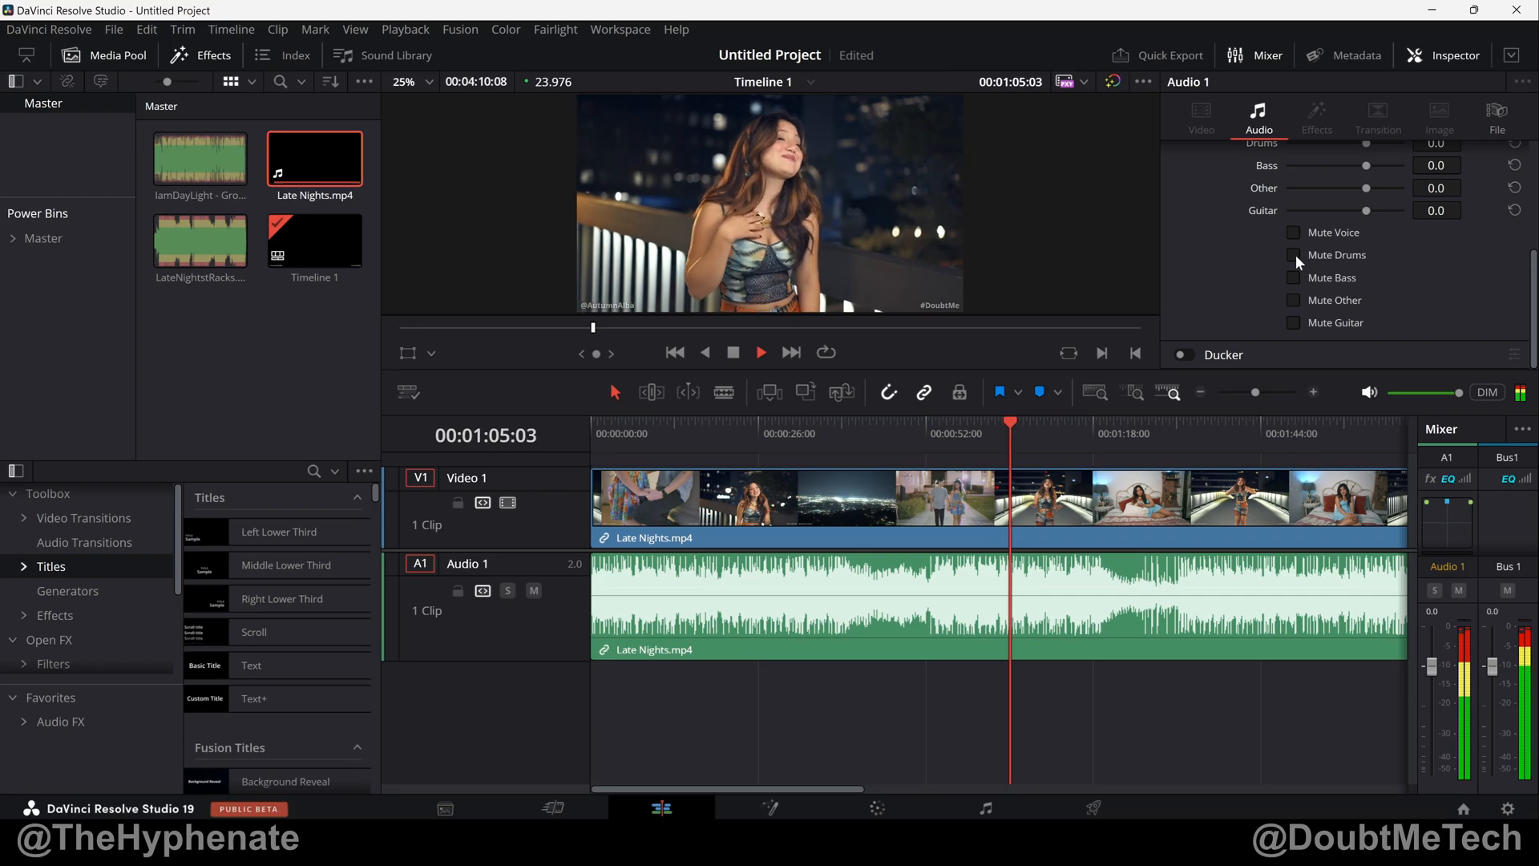
click(1294, 255)
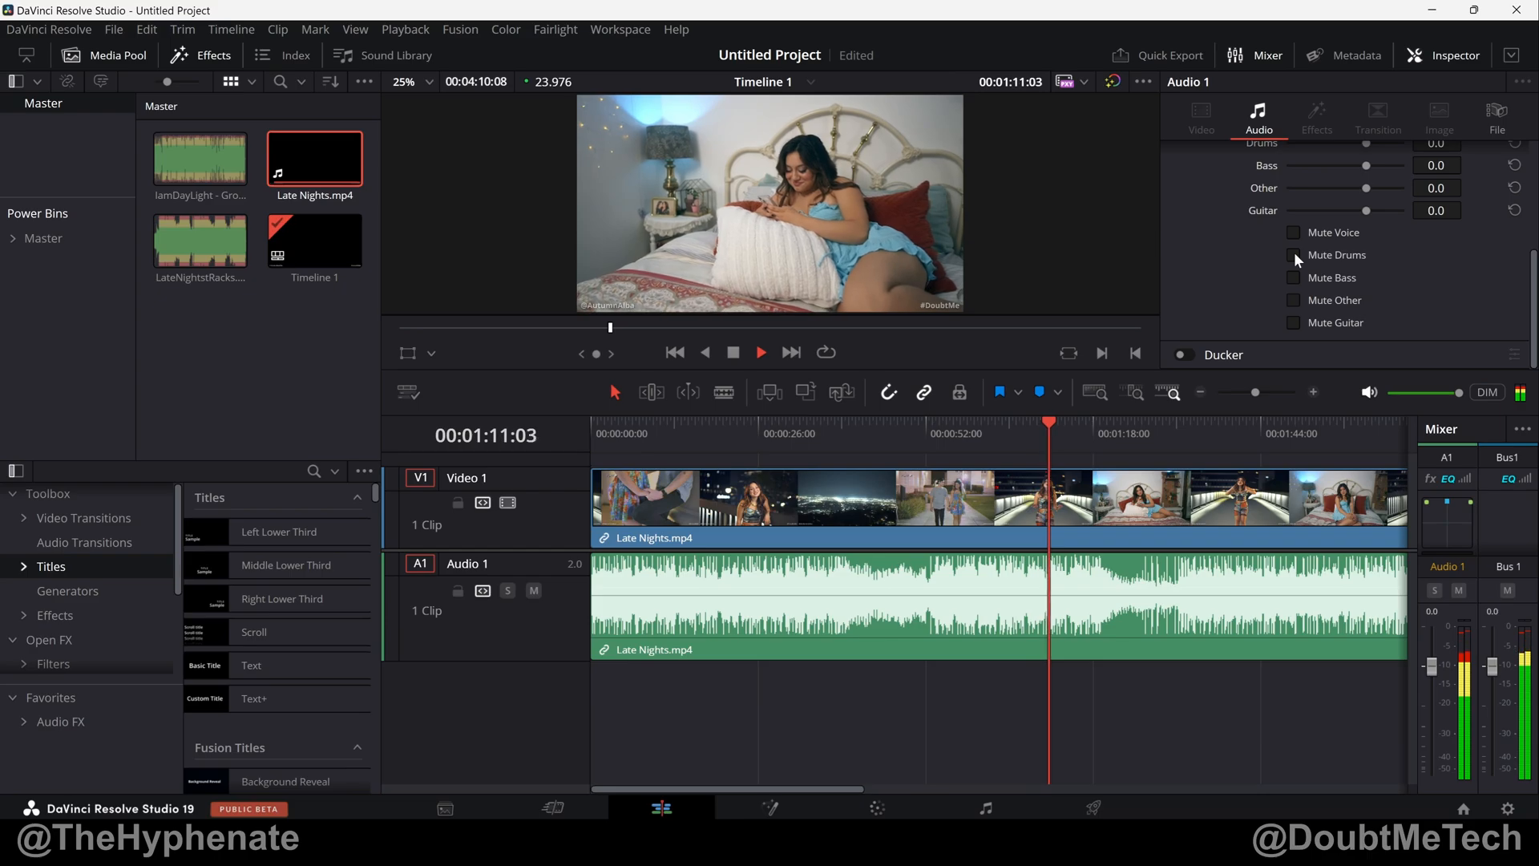
click(760, 351)
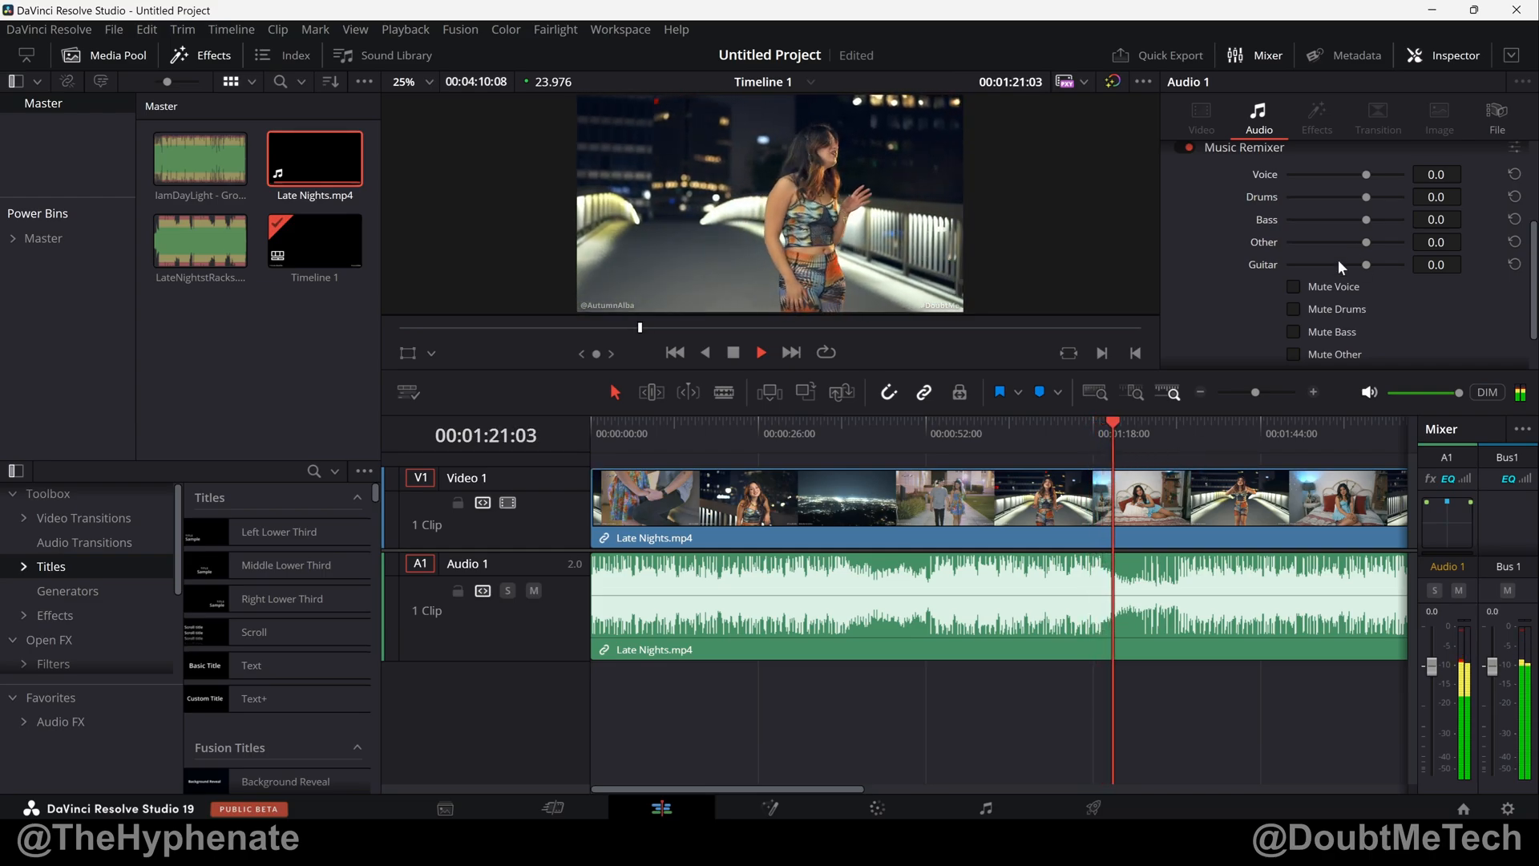
Step: Try the Other and Drums stem levels, raising Drums from -100 to near full and back to about -21
click(1294, 286)
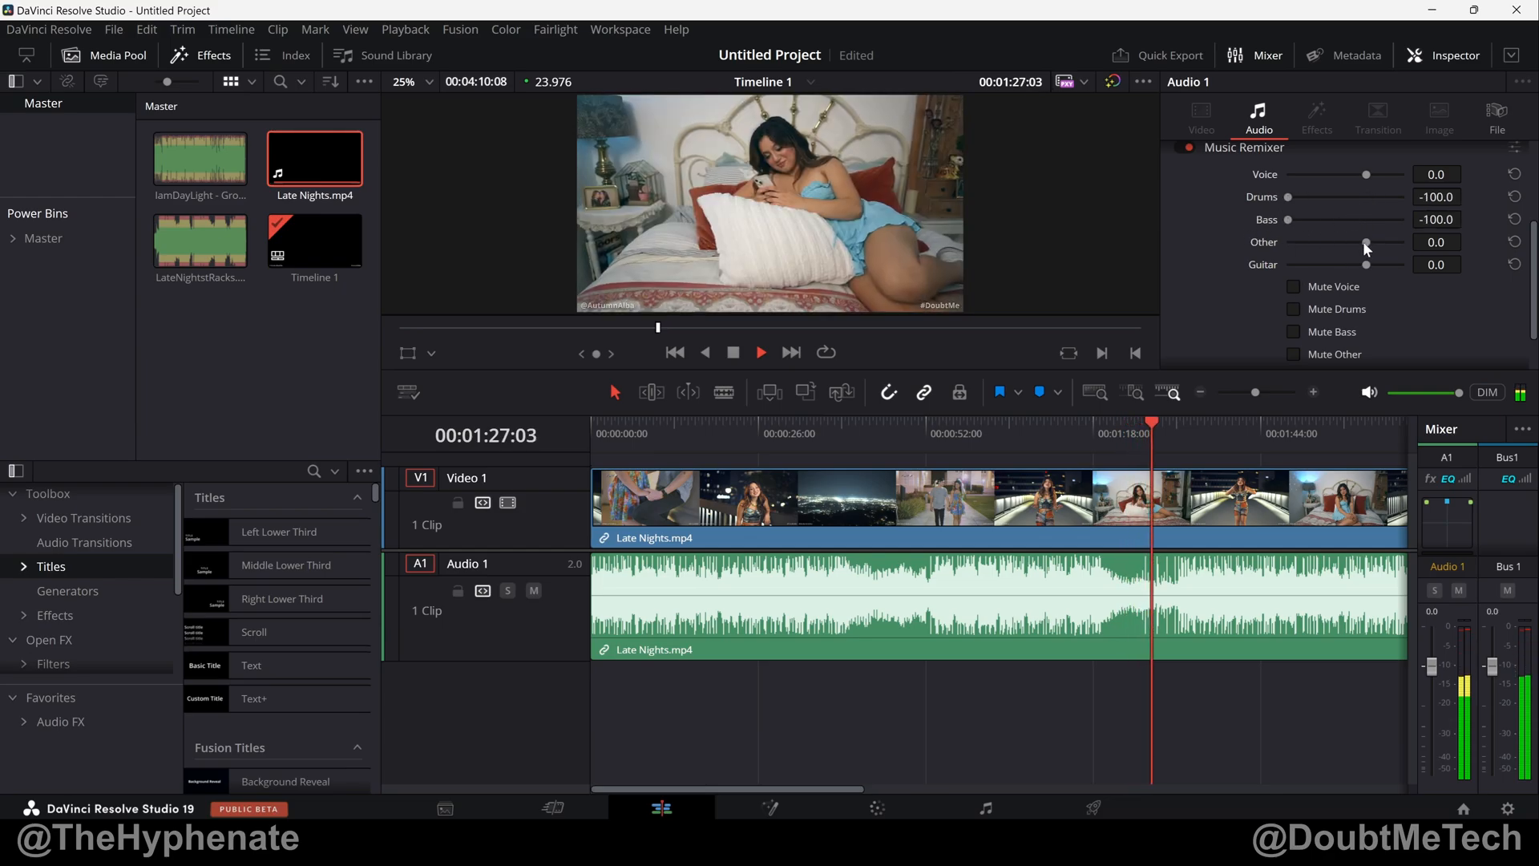
drag(1365, 242, 1286, 242)
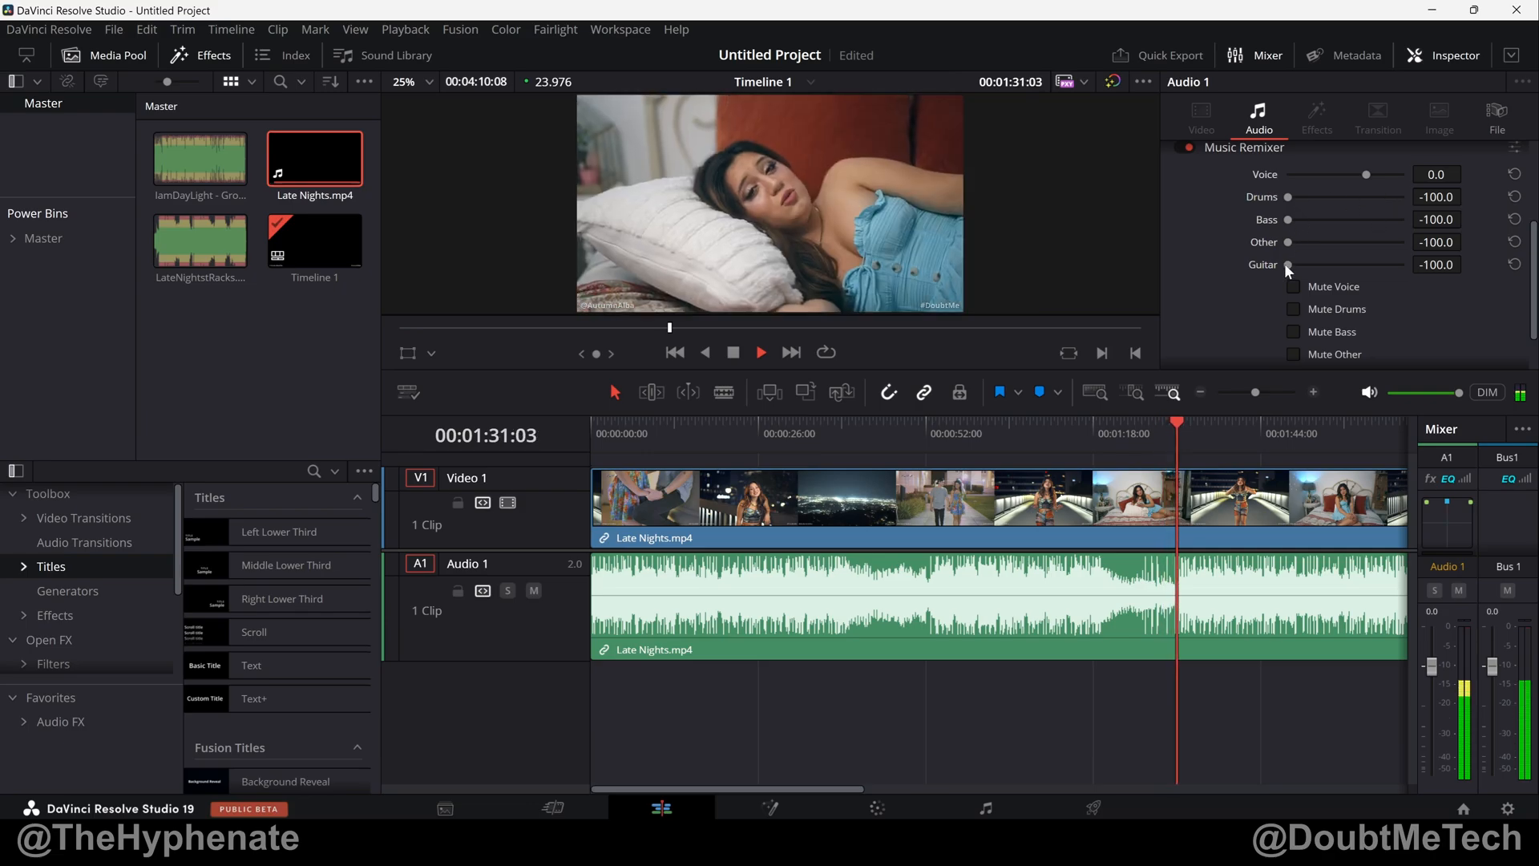
drag(1287, 196, 1353, 196)
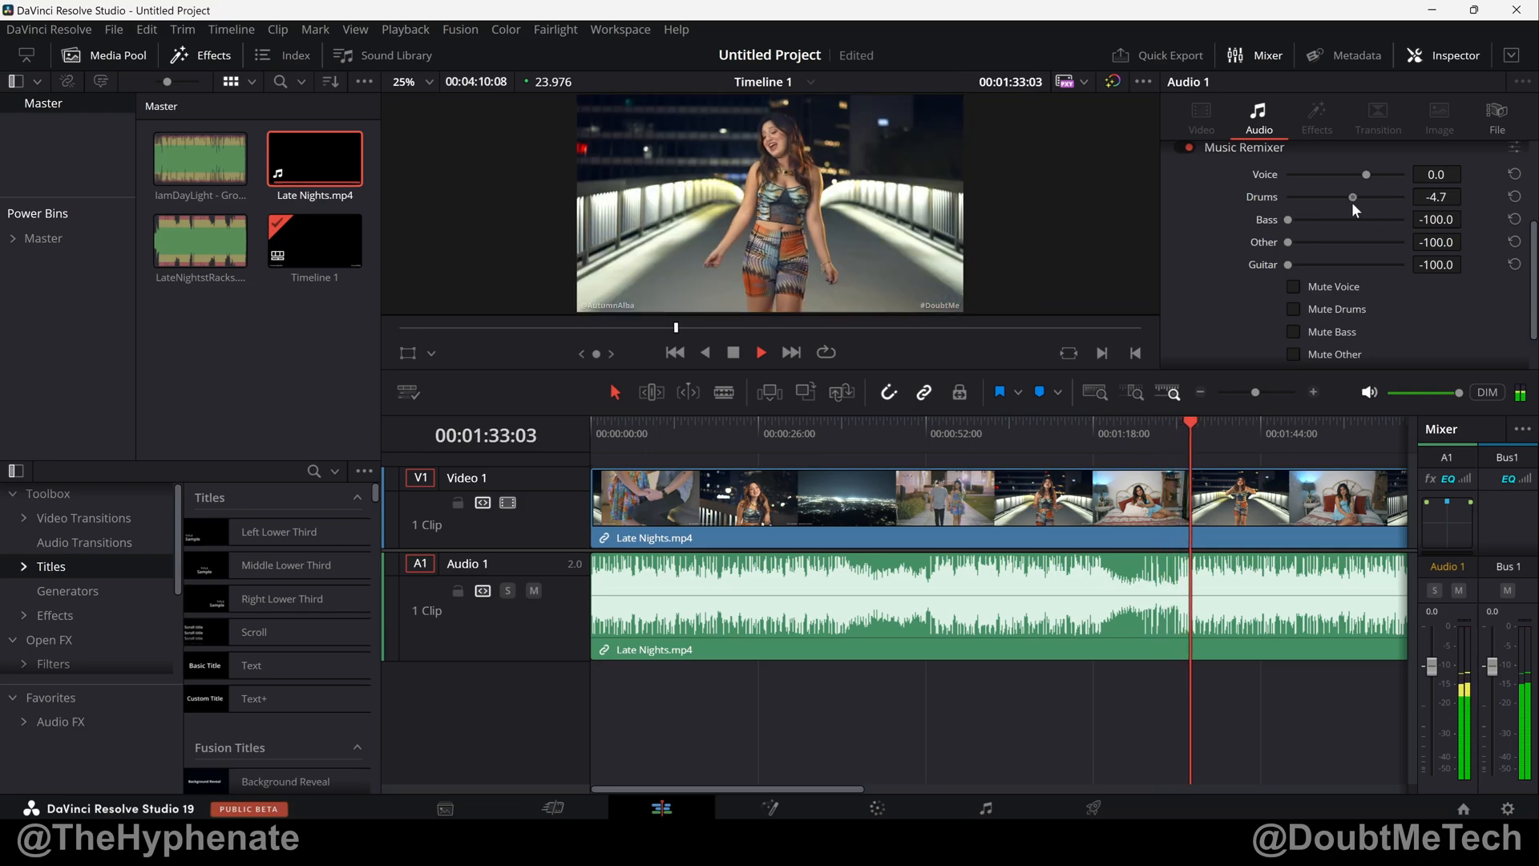
drag(1354, 196, 1331, 196)
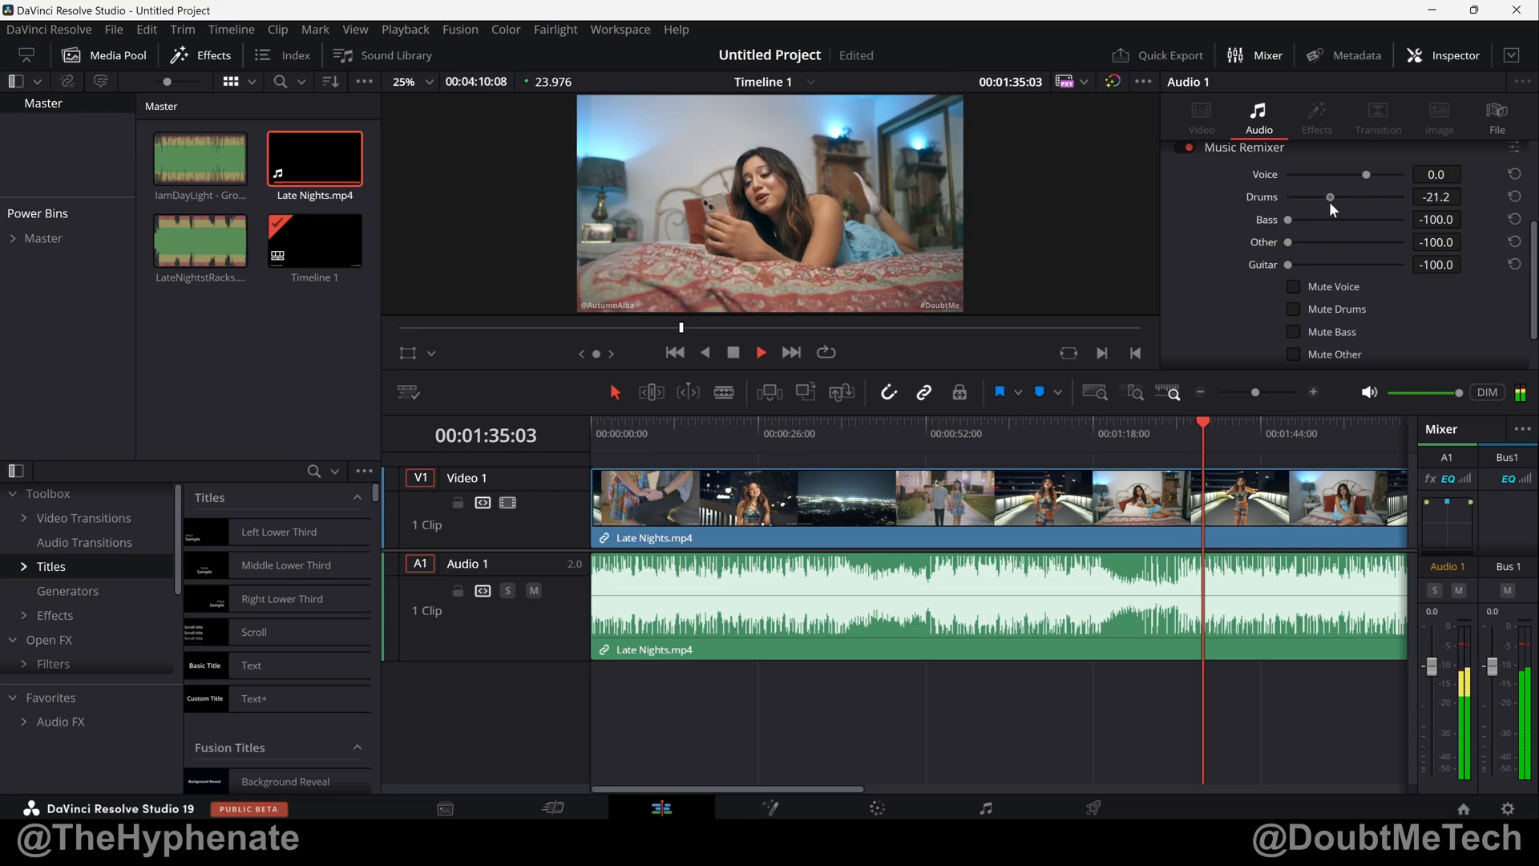
drag(1331, 197, 1337, 197)
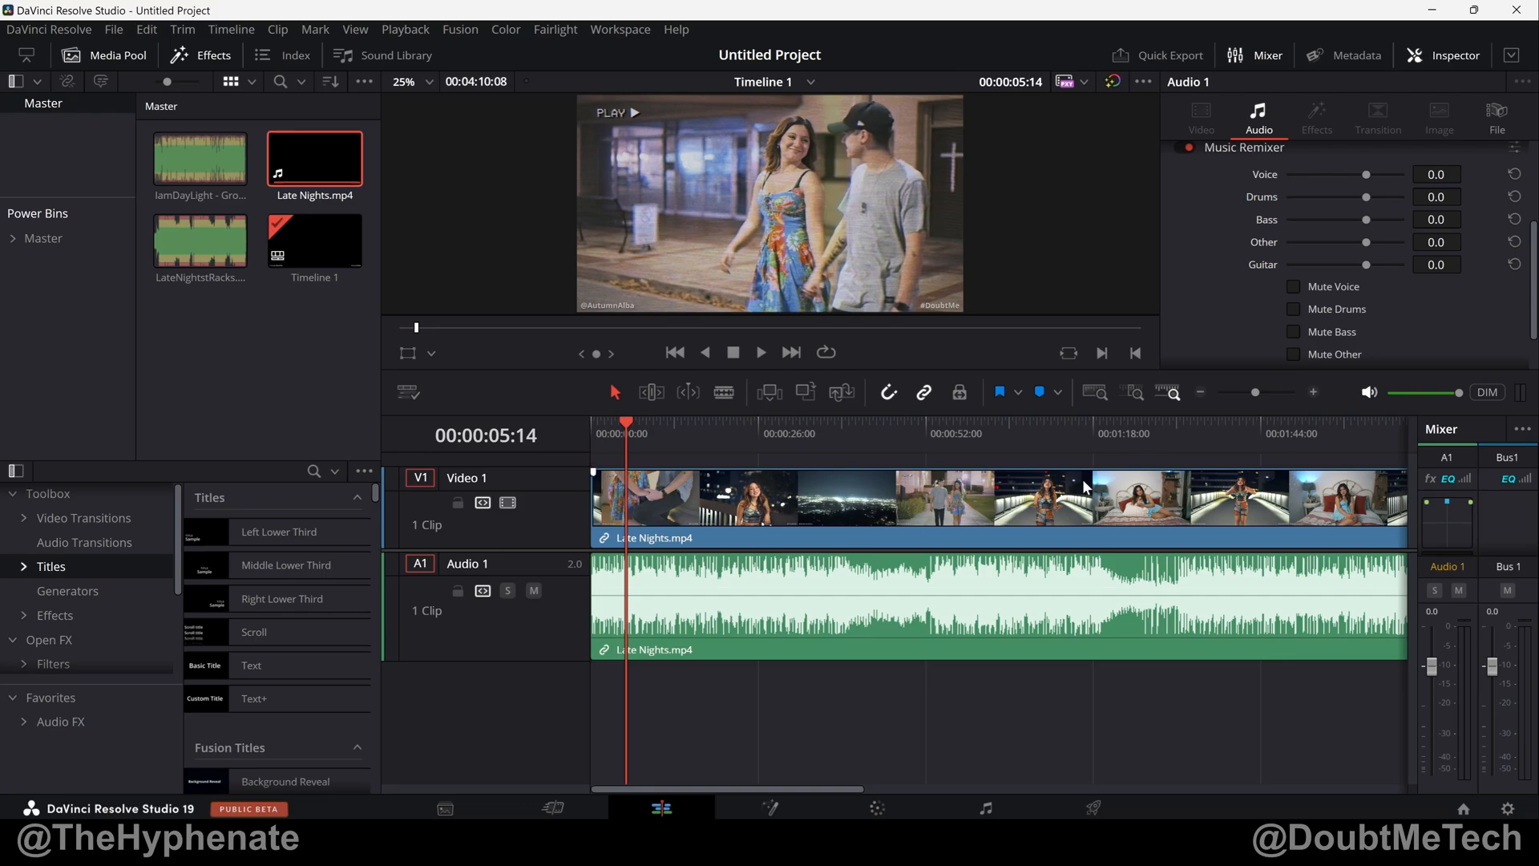
mouse_move(901, 590)
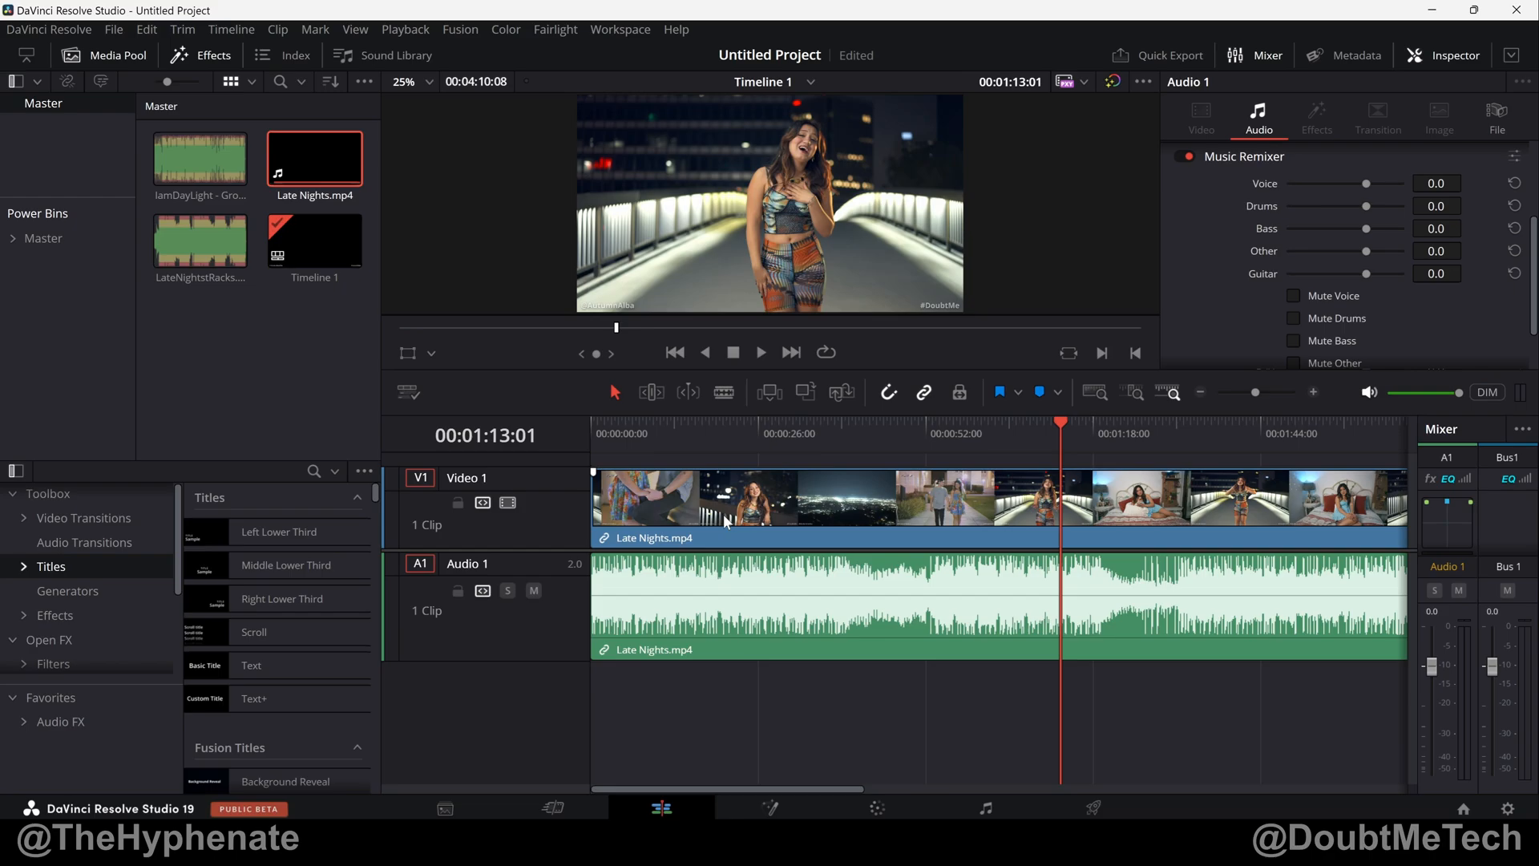
mouse_move(659, 467)
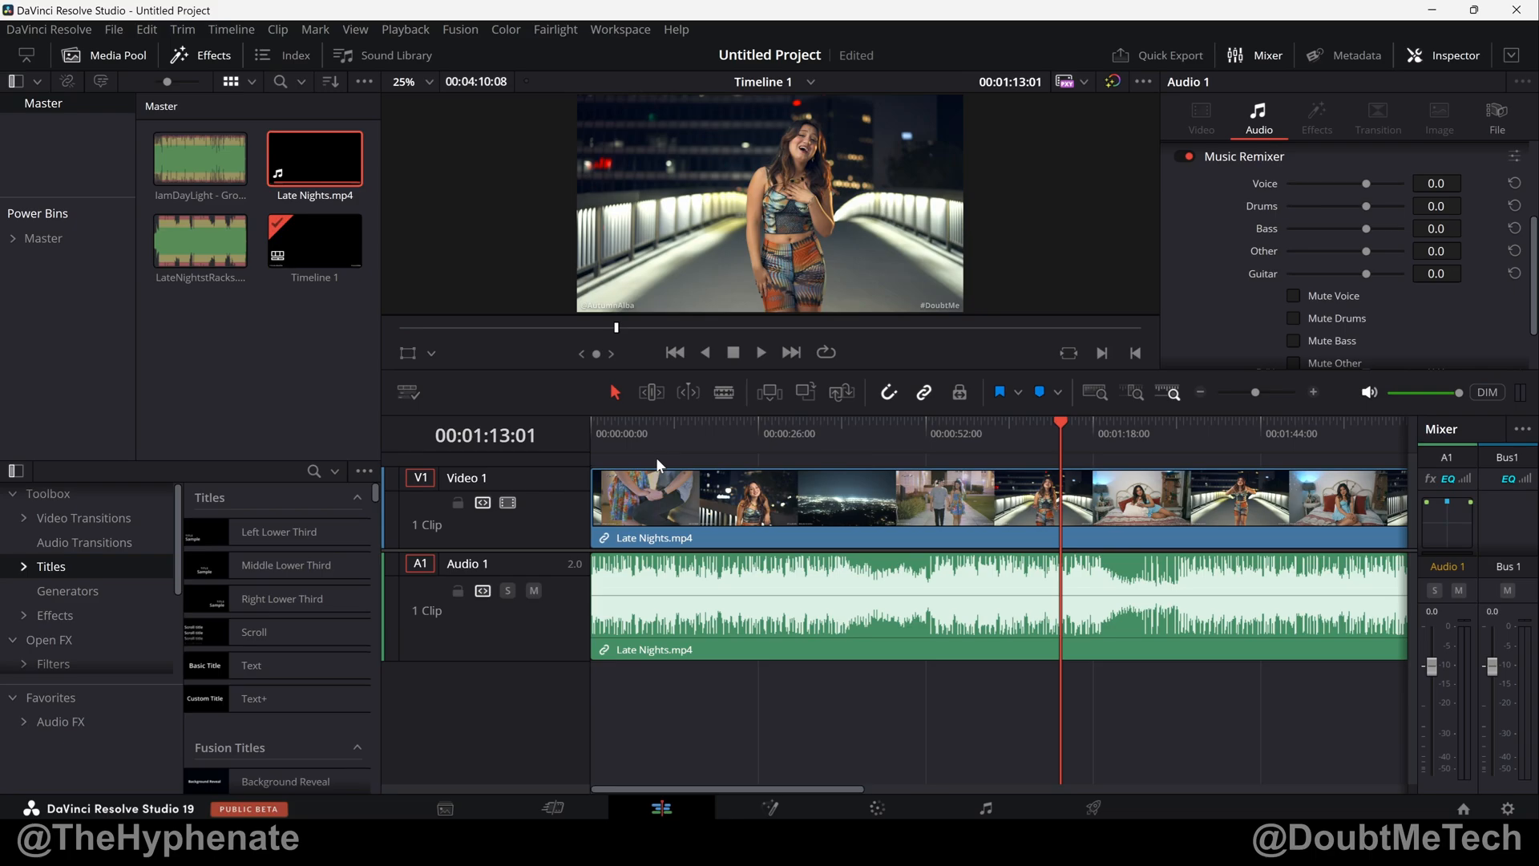
mouse_move(1192, 236)
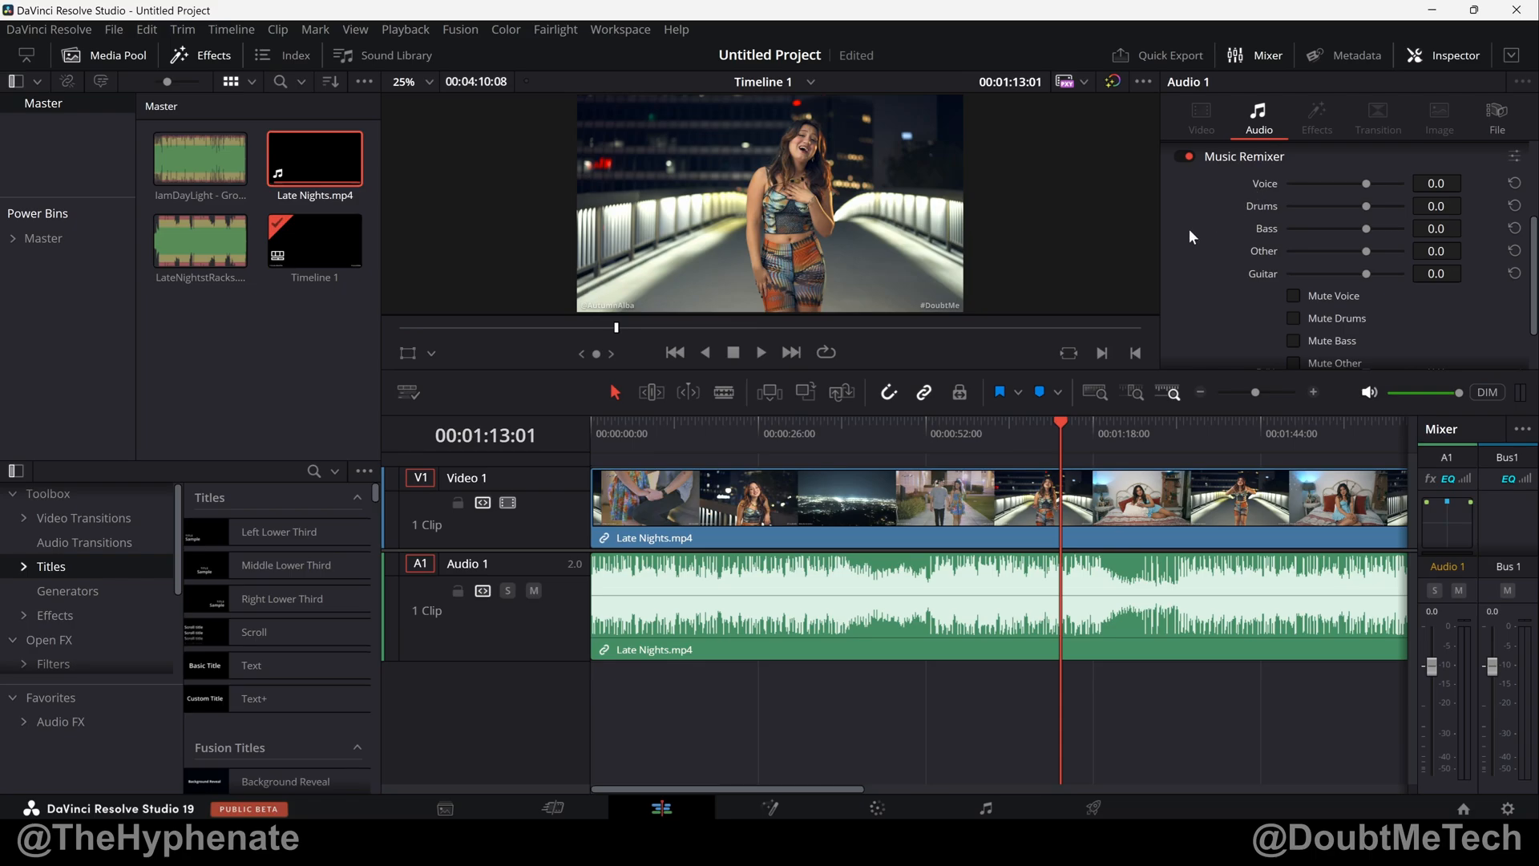
mouse_move(648, 445)
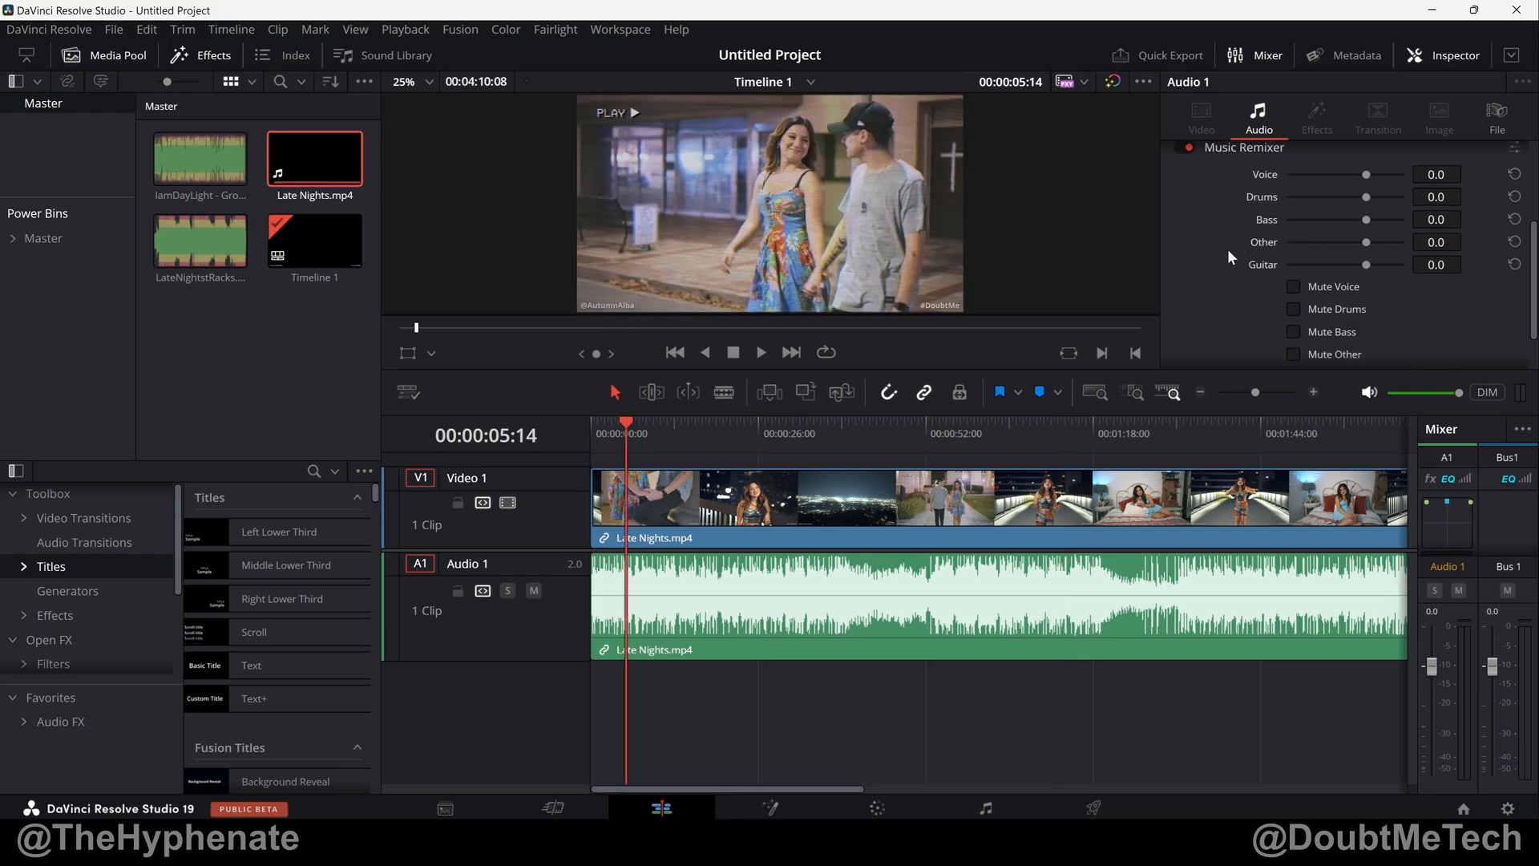
mouse_move(1241, 296)
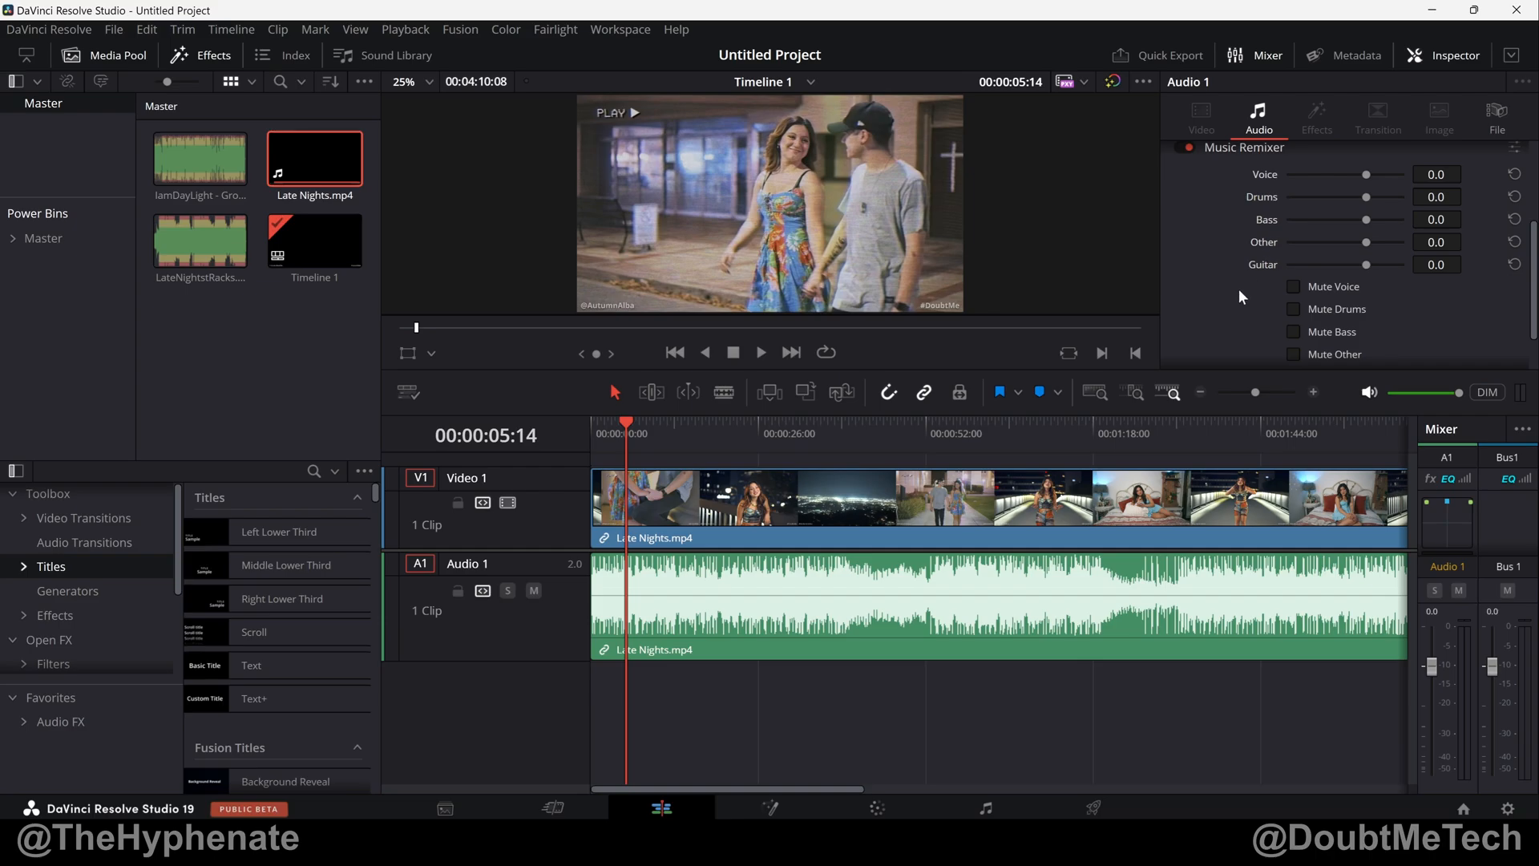
mouse_move(1480, 176)
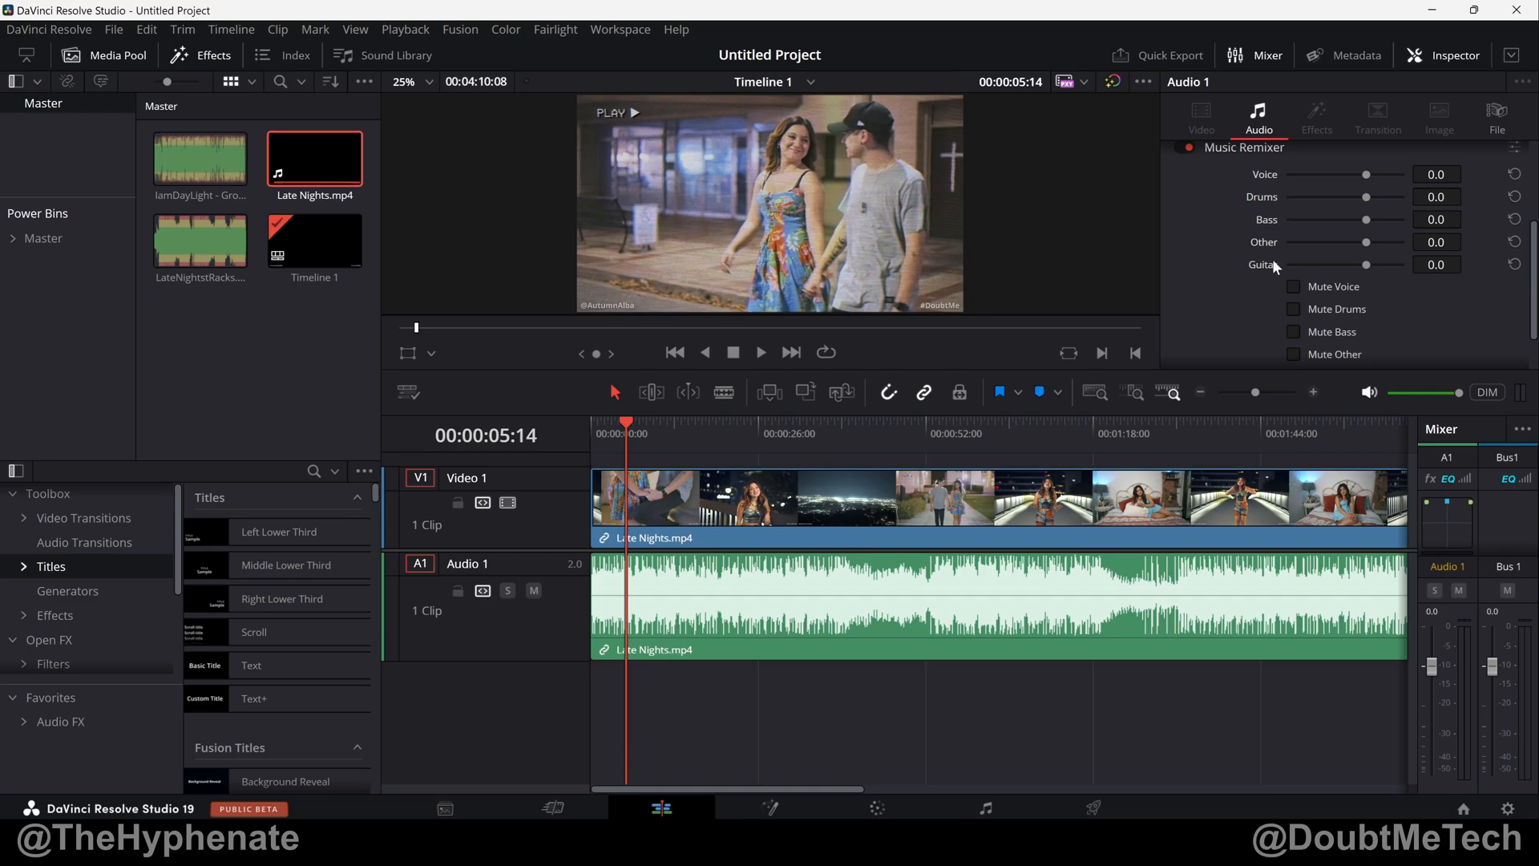
mouse_move(1294, 293)
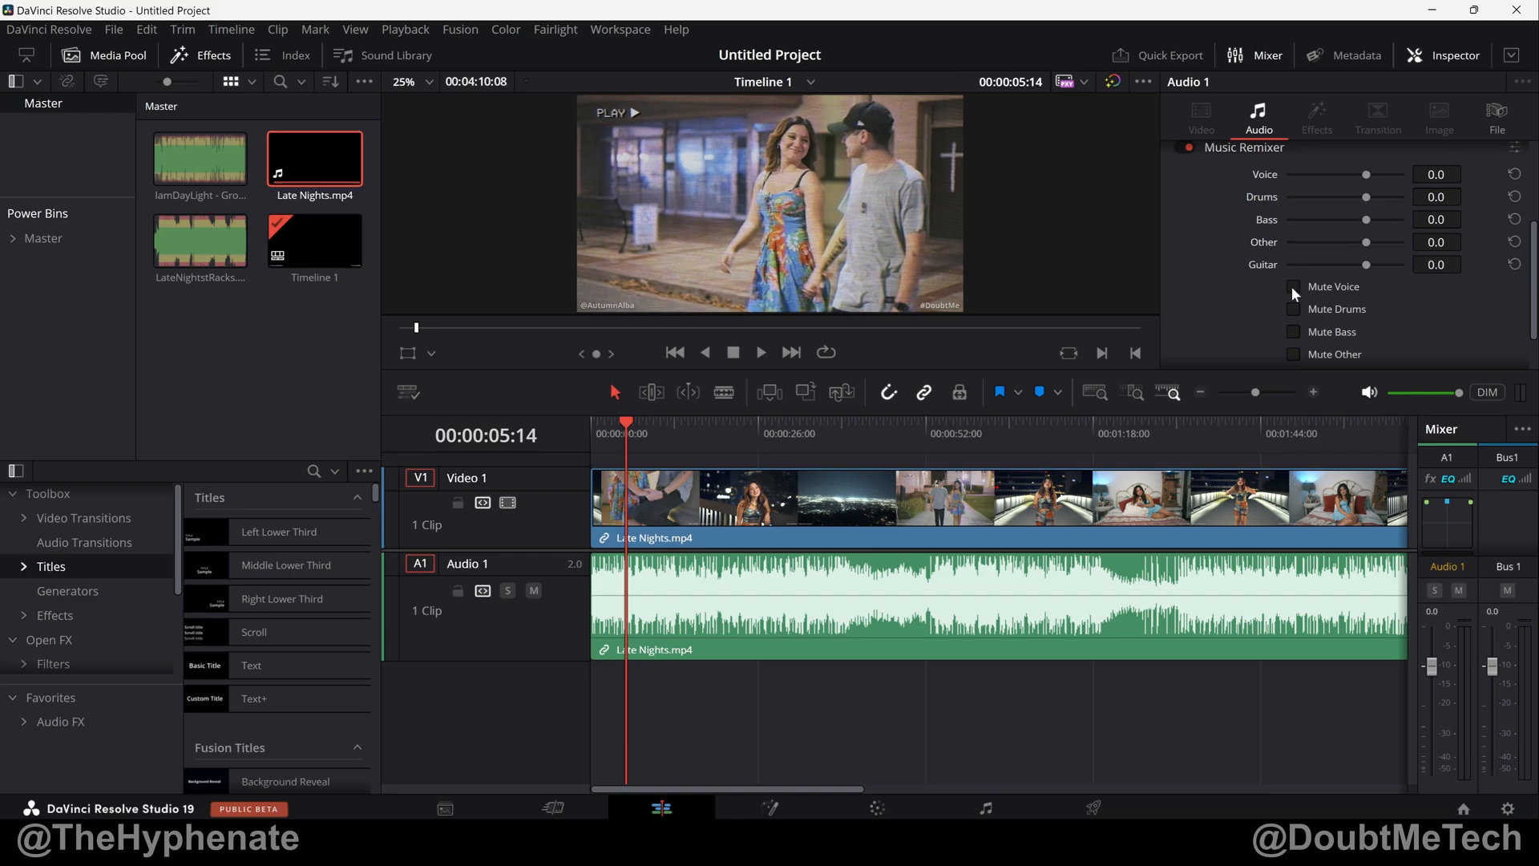
mouse_move(1241, 292)
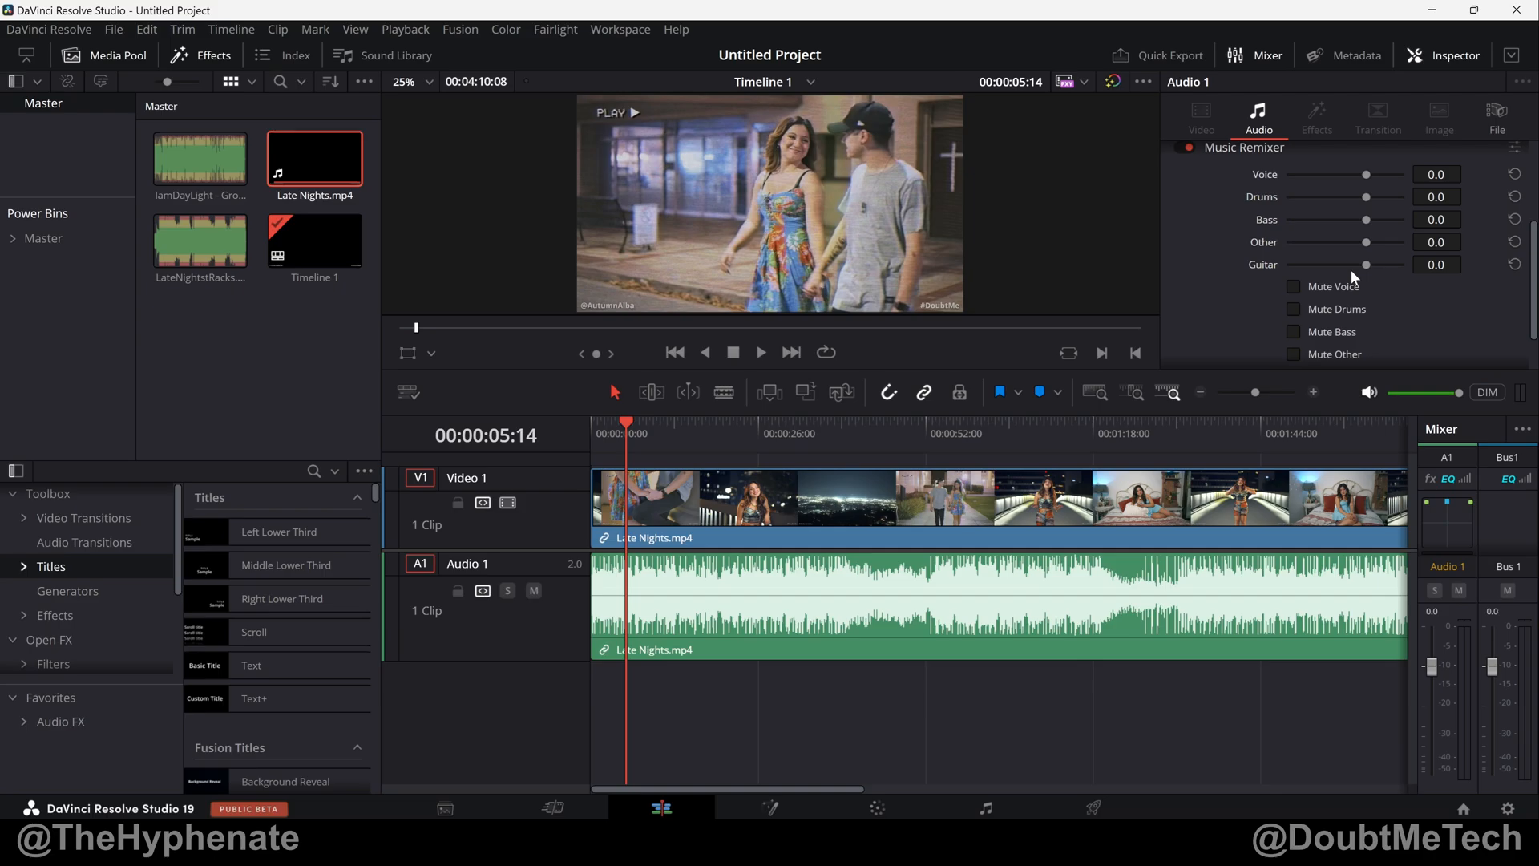
mouse_move(1397, 294)
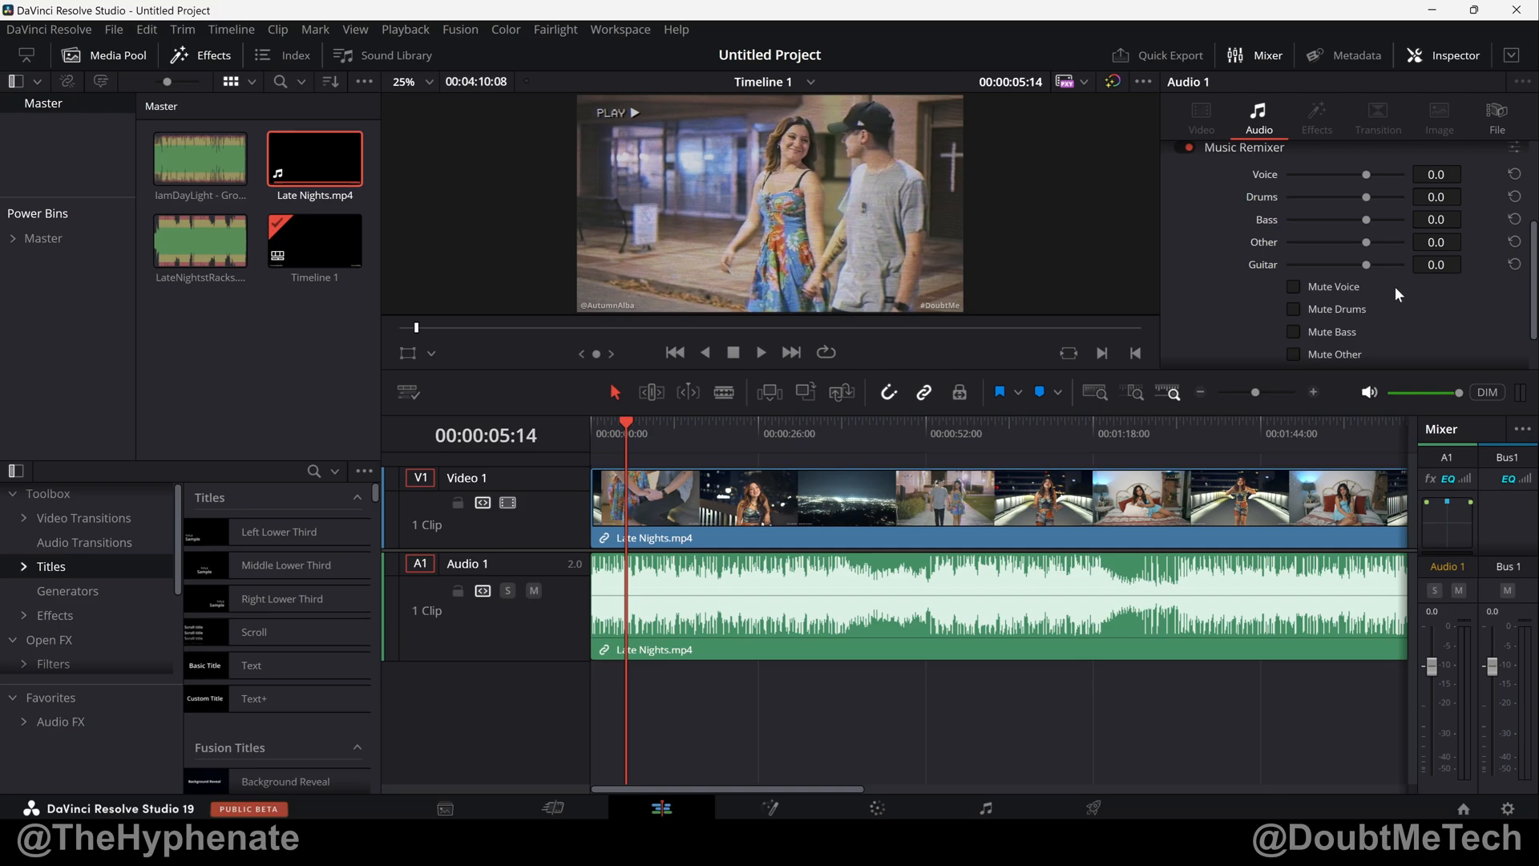
mouse_move(1278, 317)
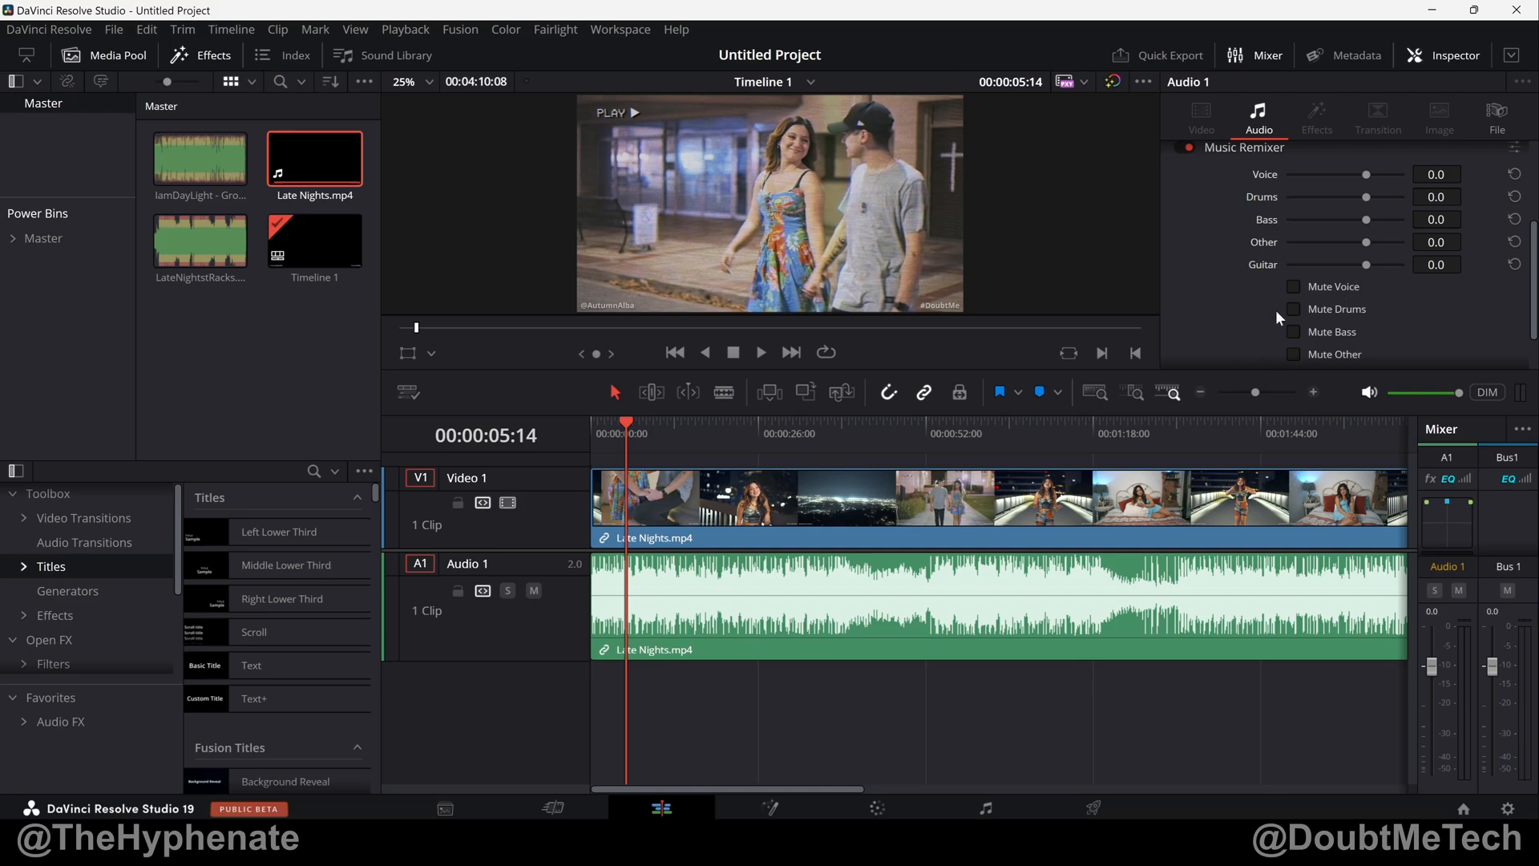
mouse_move(1333, 286)
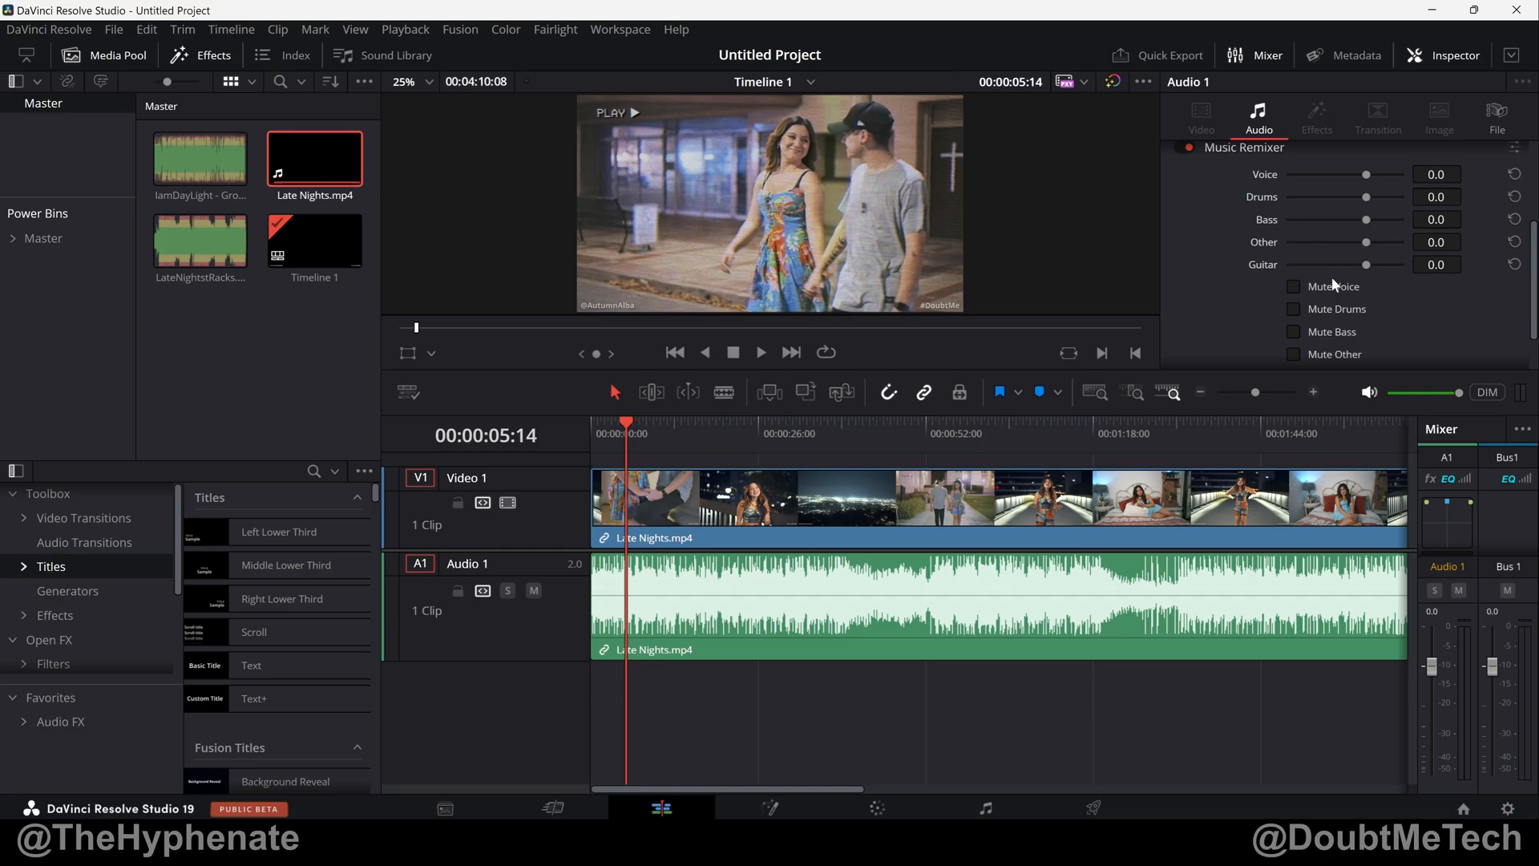
mouse_move(1260, 318)
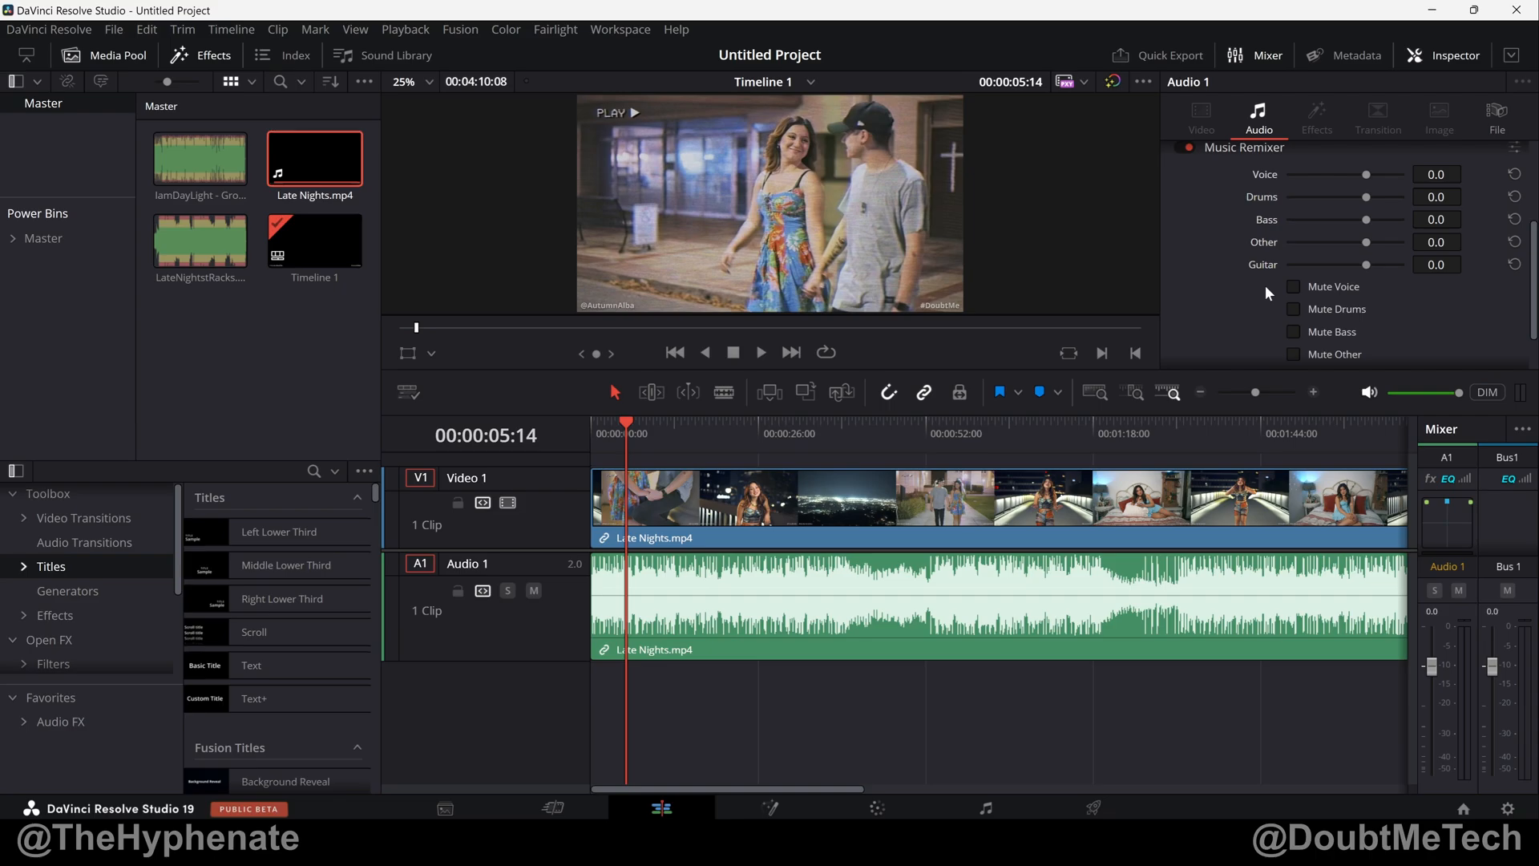
mouse_move(1377, 340)
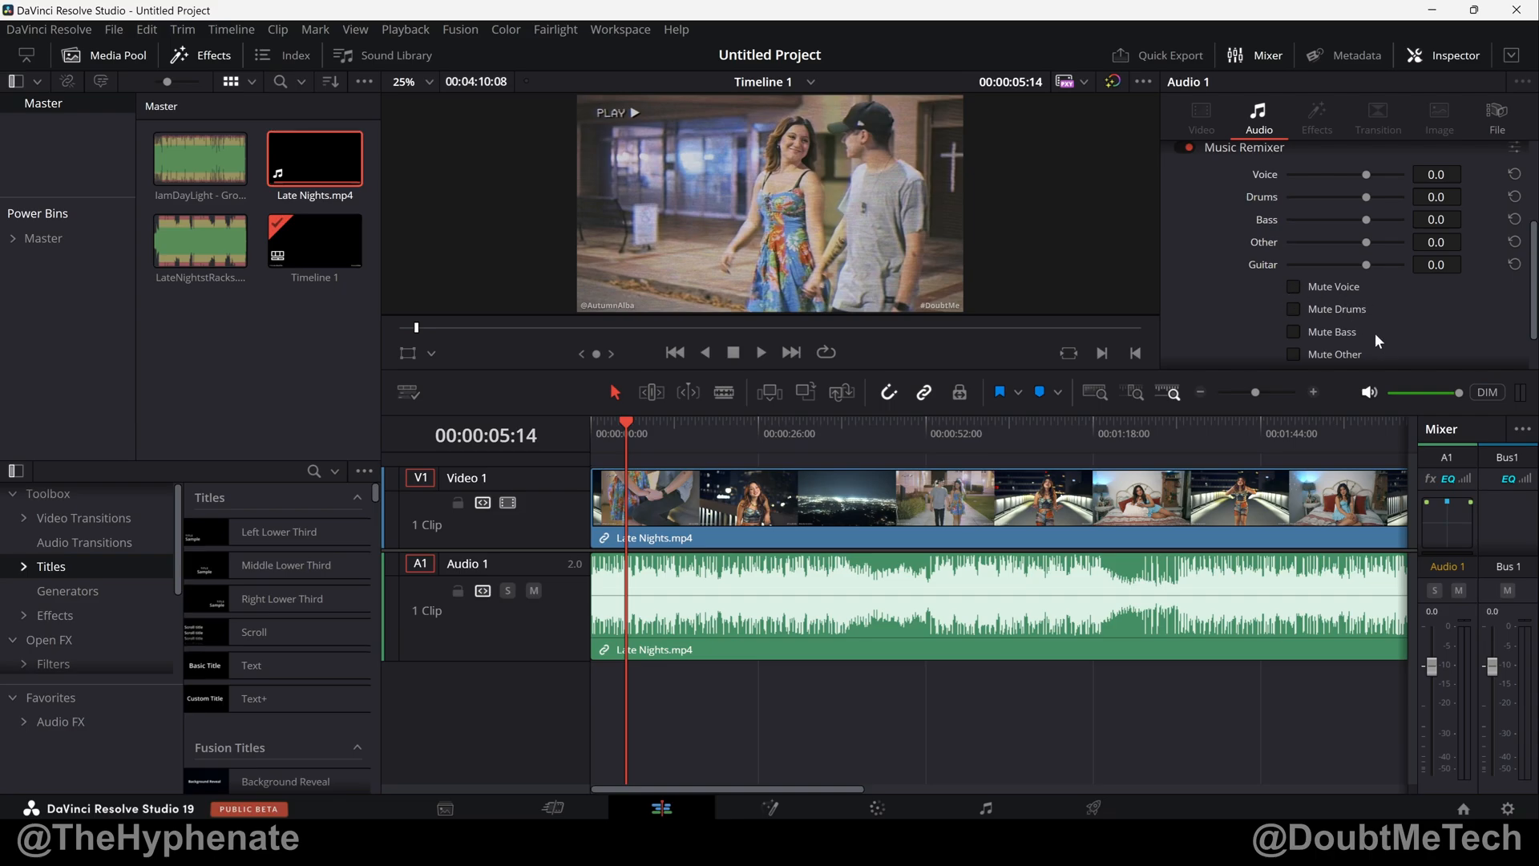
mouse_move(1394, 339)
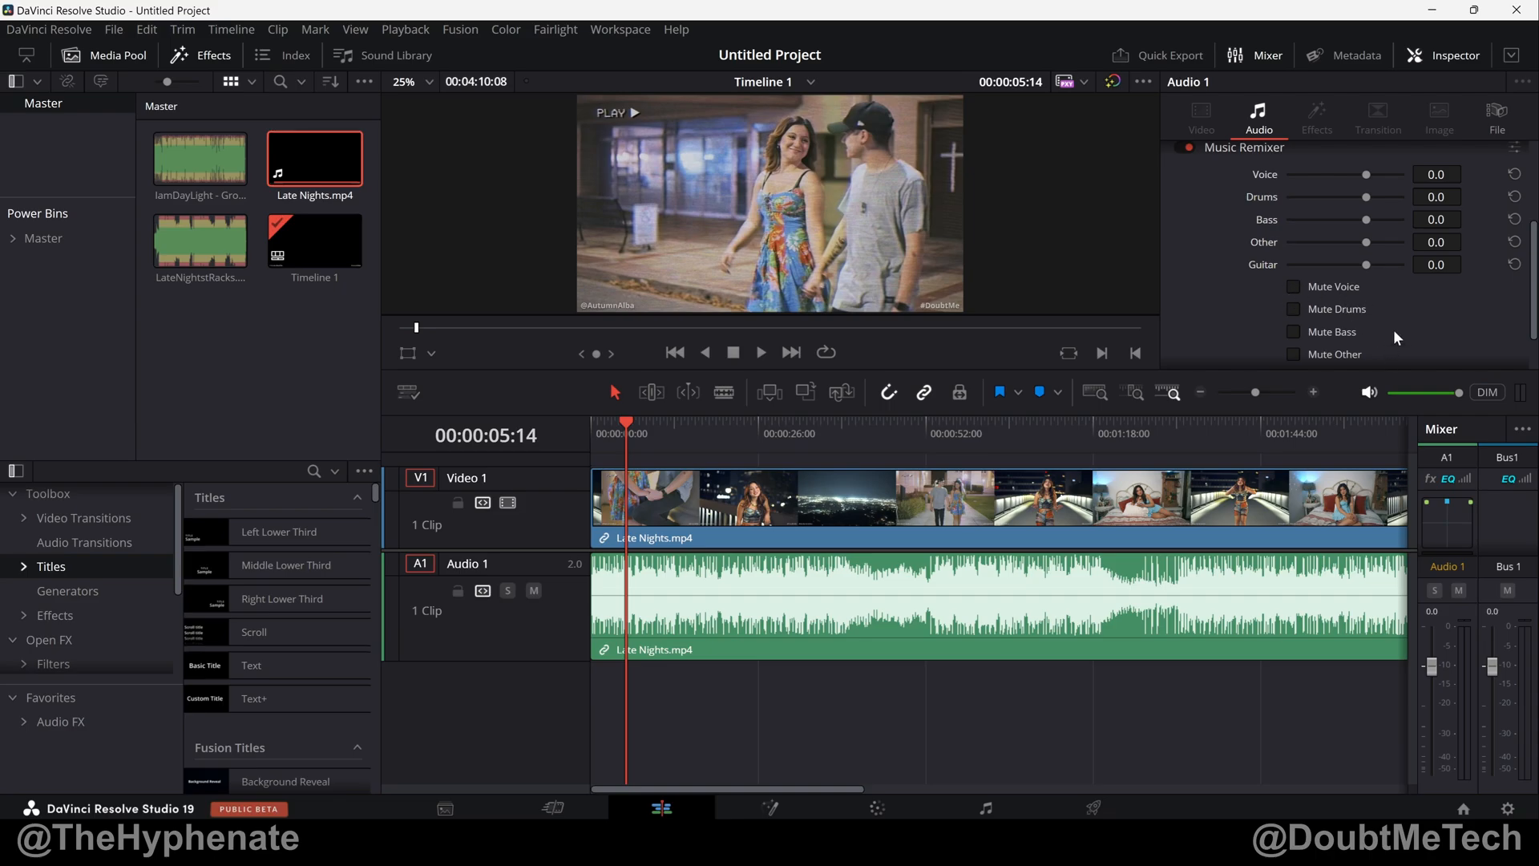
mouse_move(1286, 160)
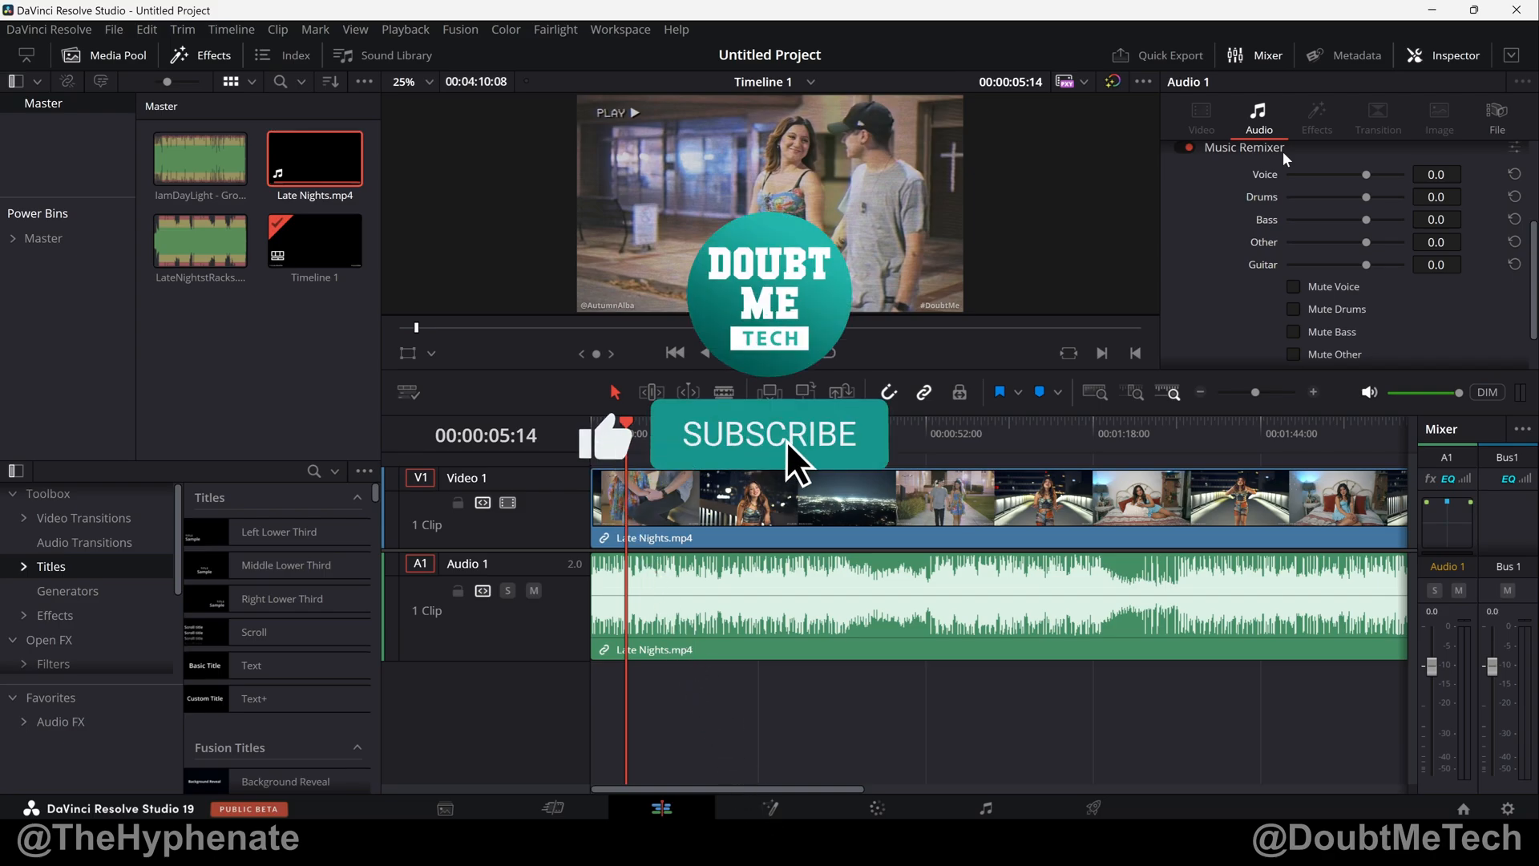
click(768, 435)
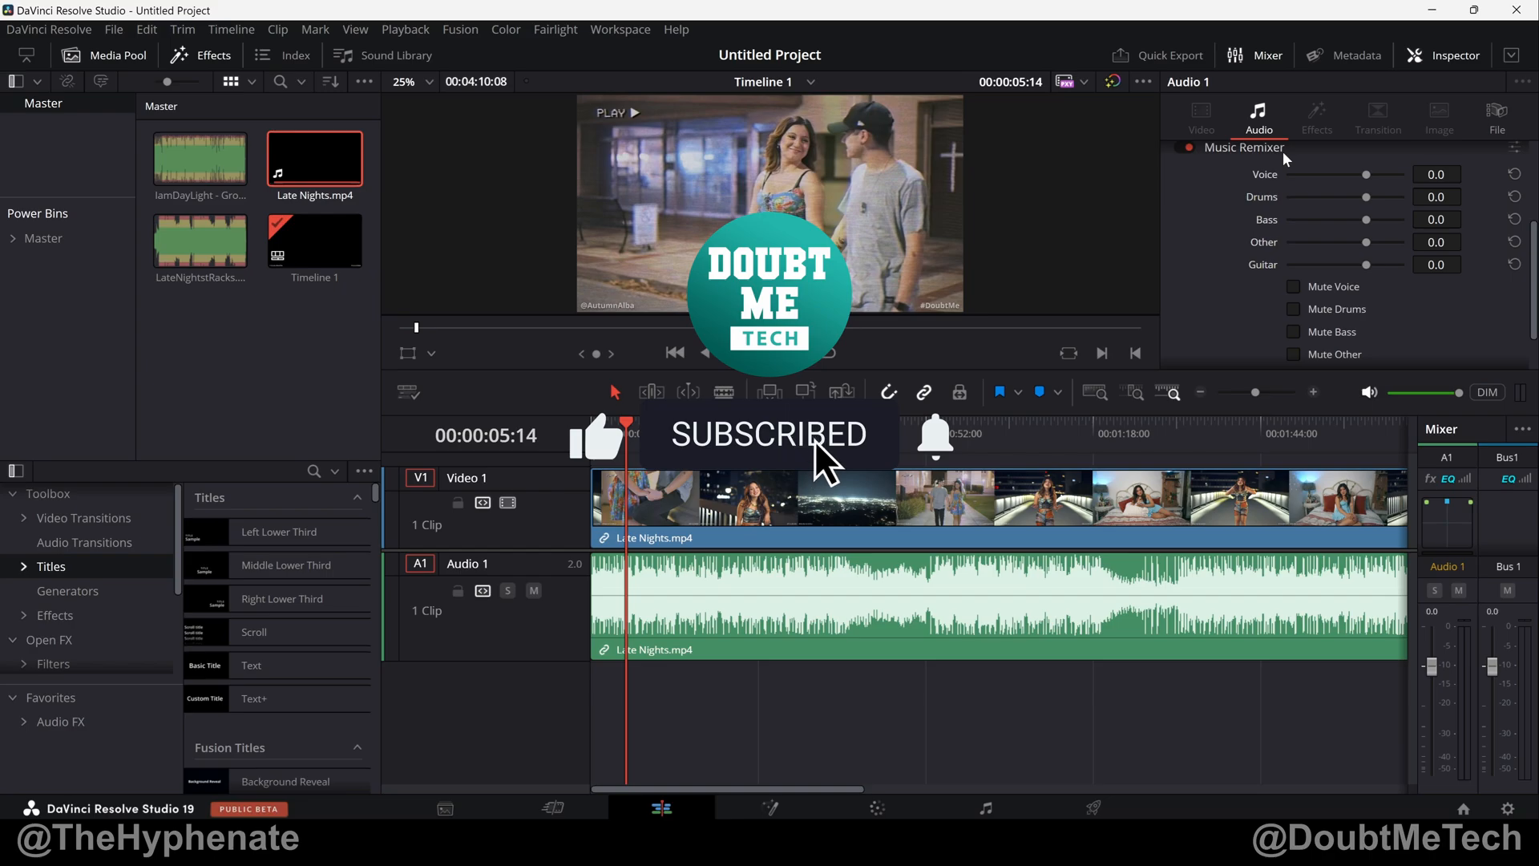